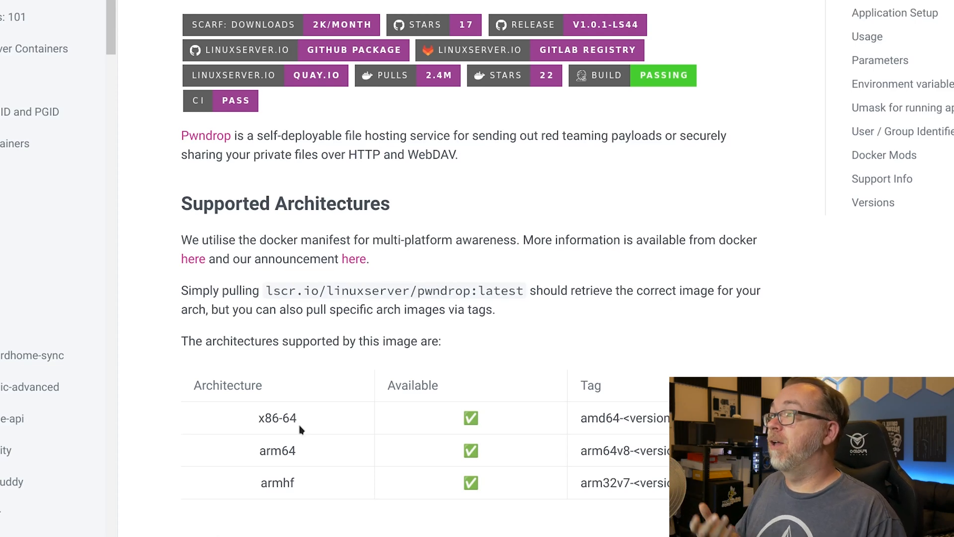
pyautogui.moveTo(293, 364)
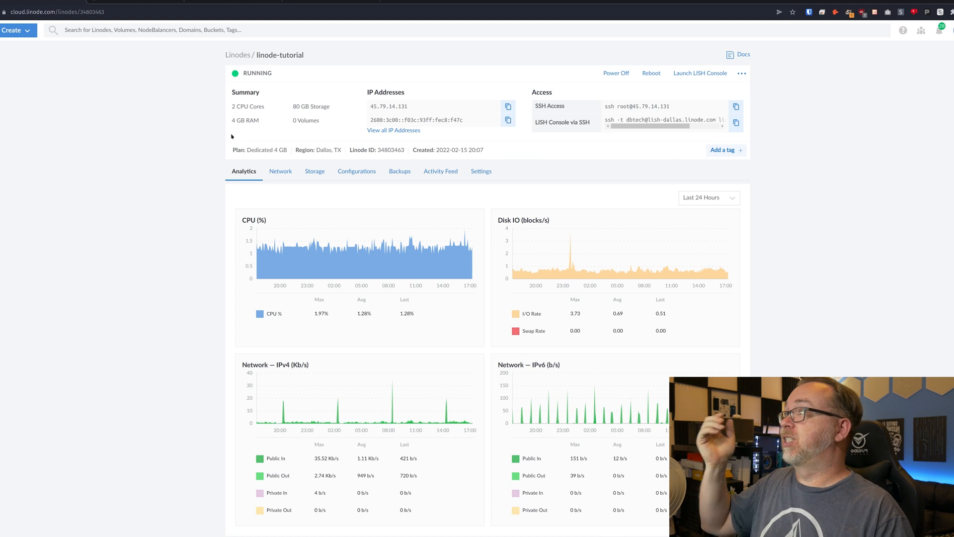
pyautogui.moveTo(50, 140)
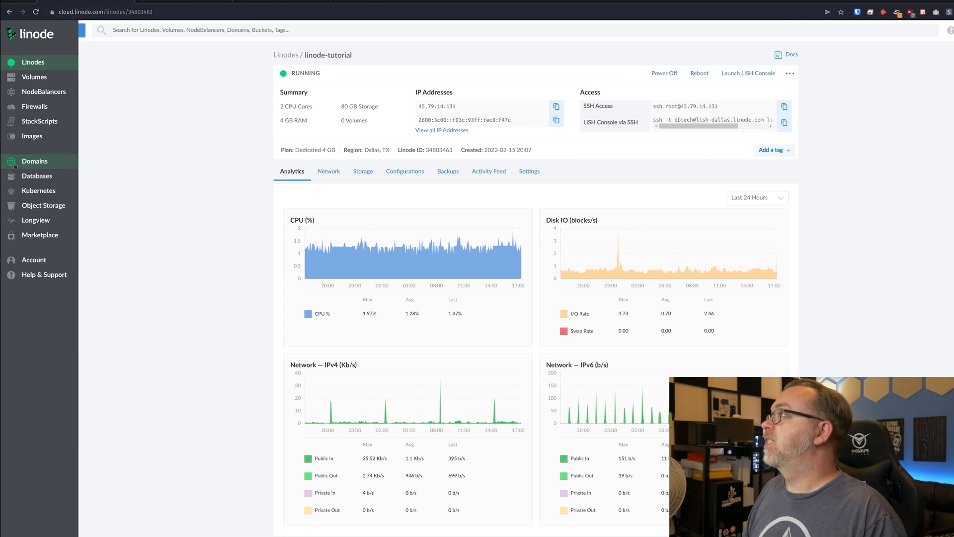
# Show the dbtech.tips domain's DNS records down to the CNAME Record section.
pyautogui.click(35, 161)
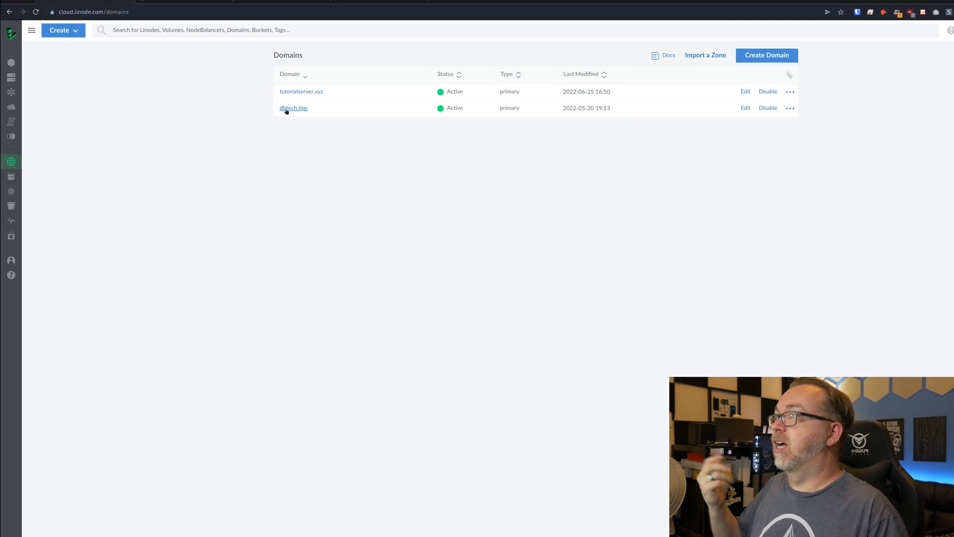
pyautogui.click(293, 107)
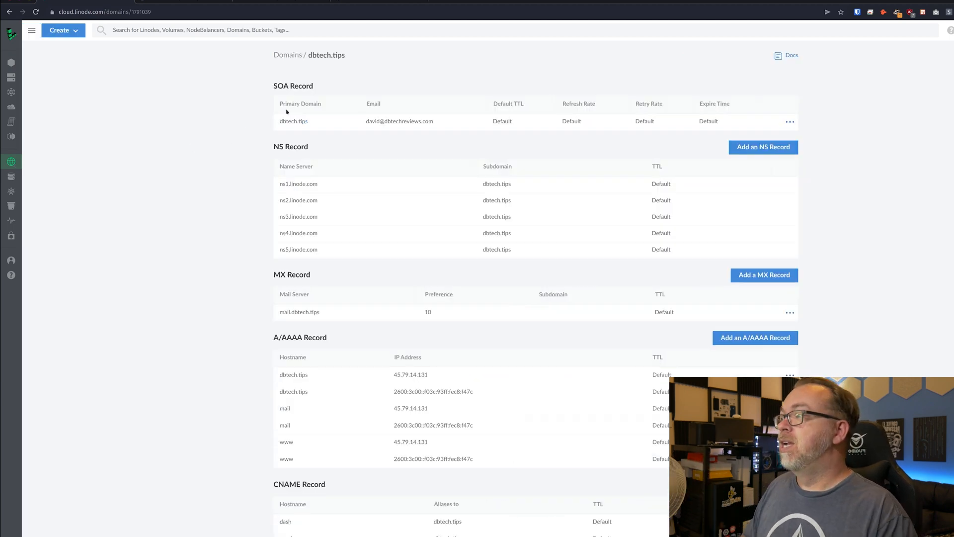
pyautogui.scroll(-3)
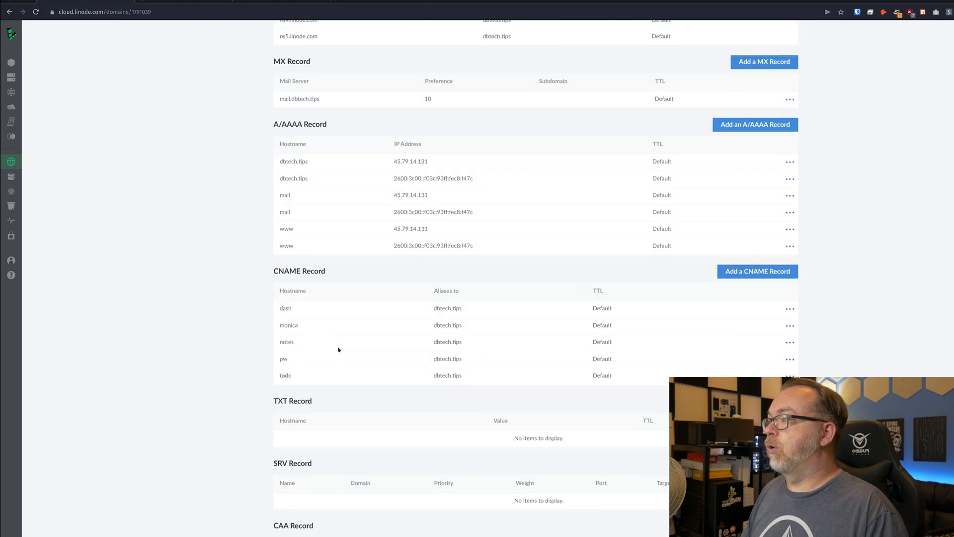
pyautogui.scroll(-3)
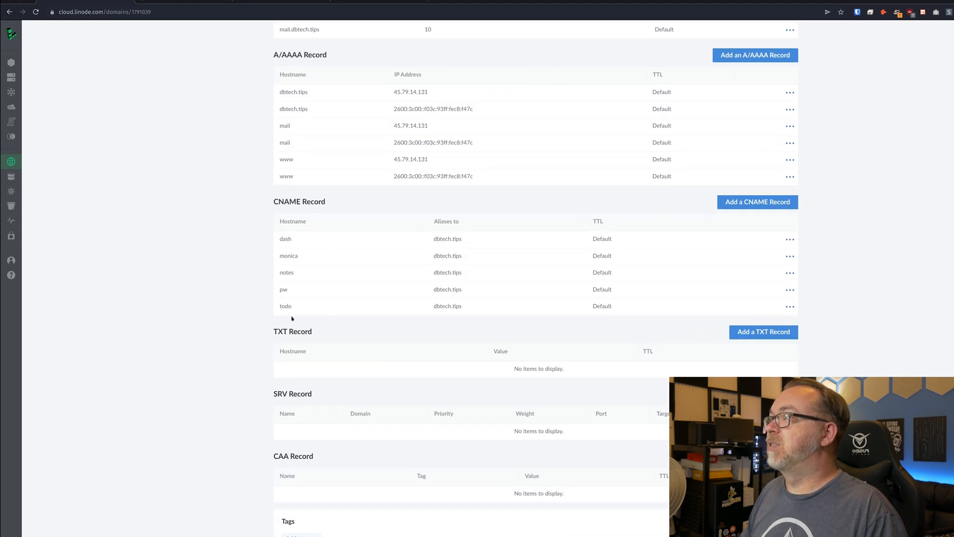
pyautogui.moveTo(292, 236)
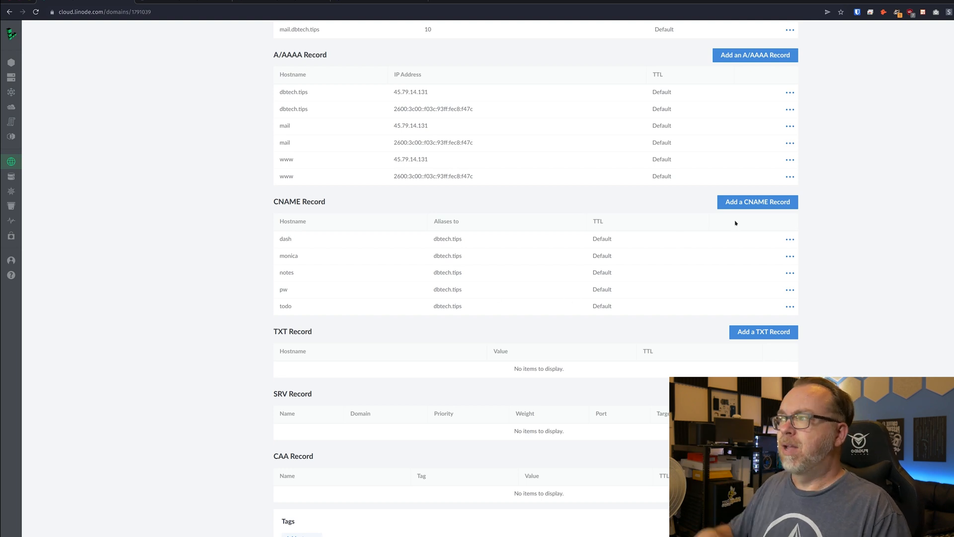
pyautogui.moveTo(734, 224)
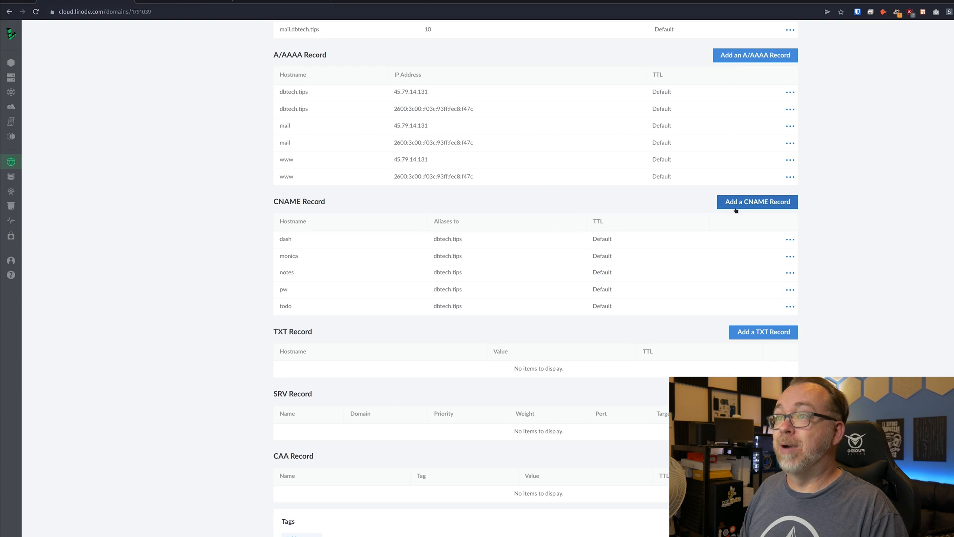
# Add a CNAME record with hostname pwn aliased to @.
pyautogui.click(757, 201)
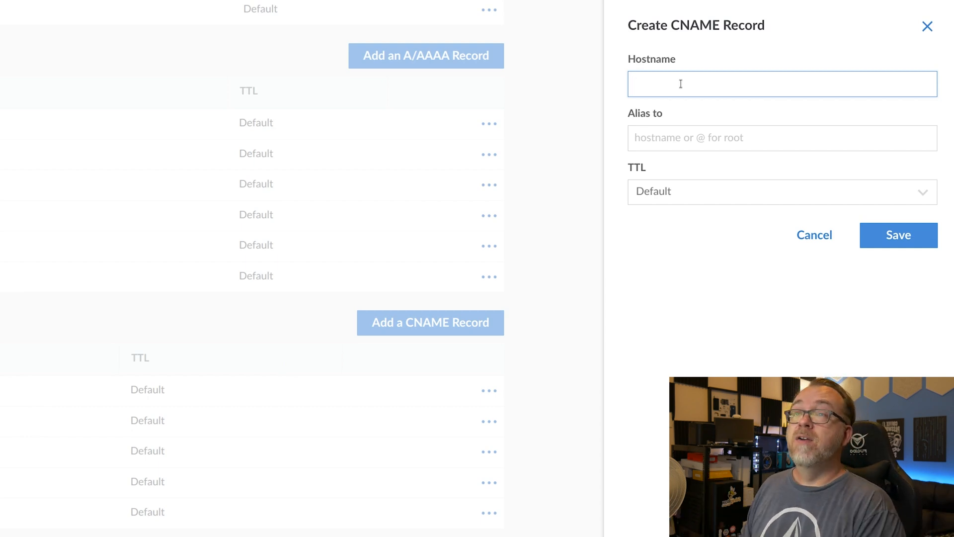
pyautogui.write('pwn')
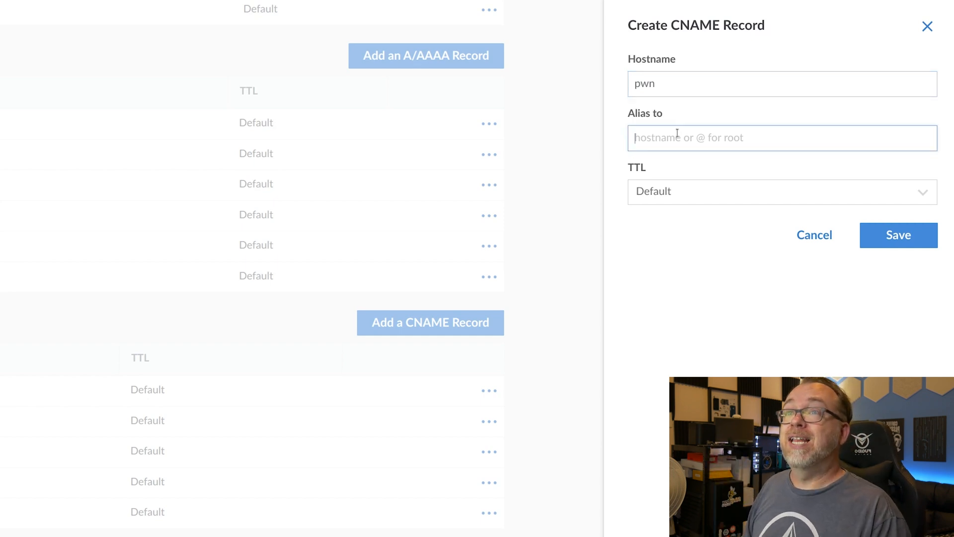
pyautogui.write('@')
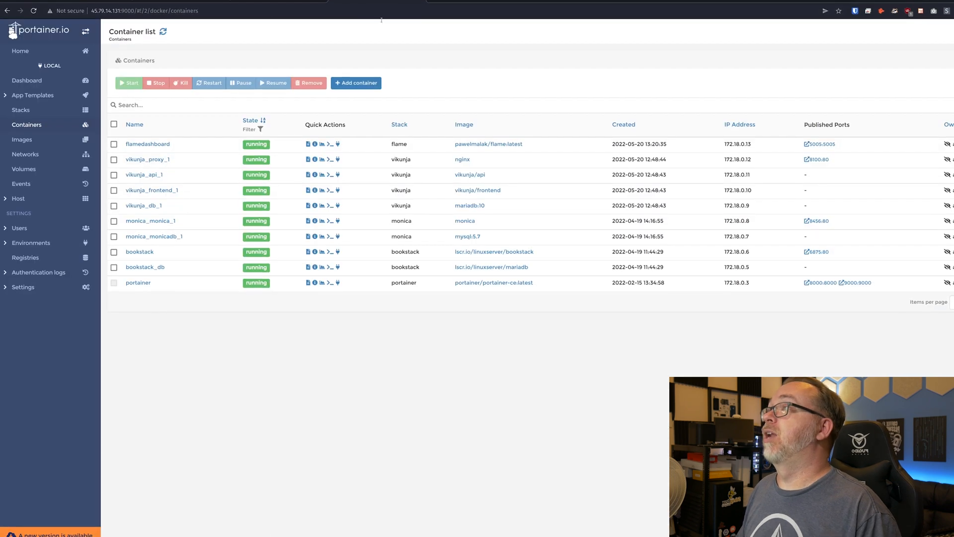
# From the Stacks list, begin a new stack and name it pwndrop.
pyautogui.click(27, 80)
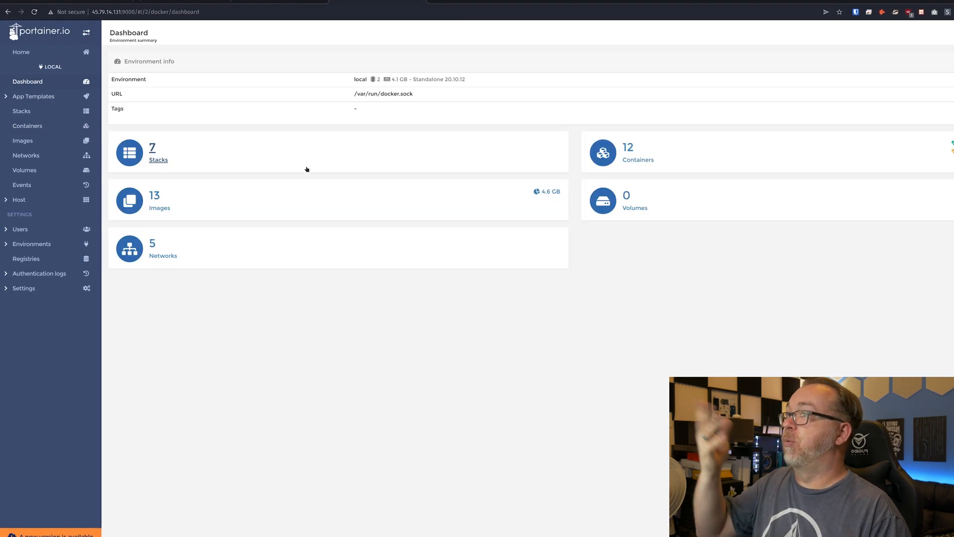
pyautogui.click(28, 125)
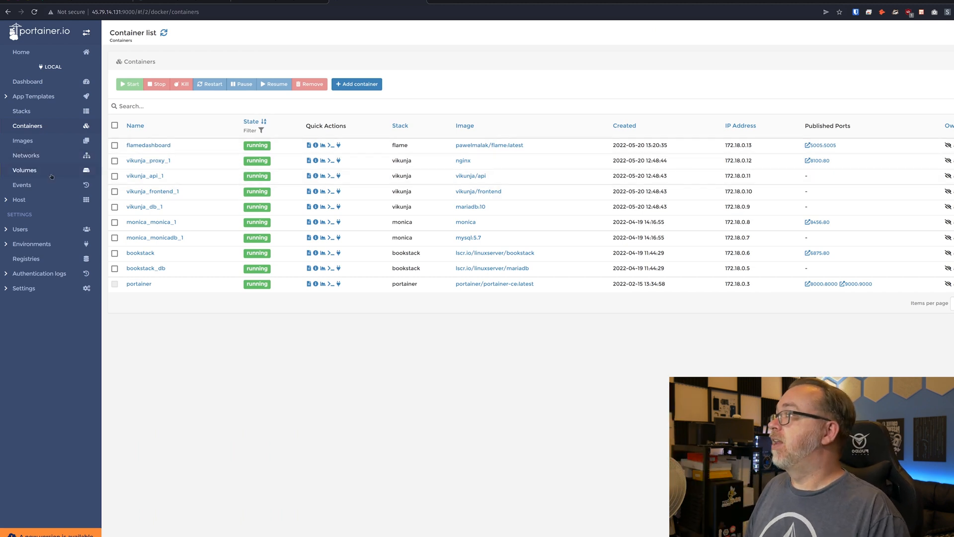
pyautogui.click(21, 111)
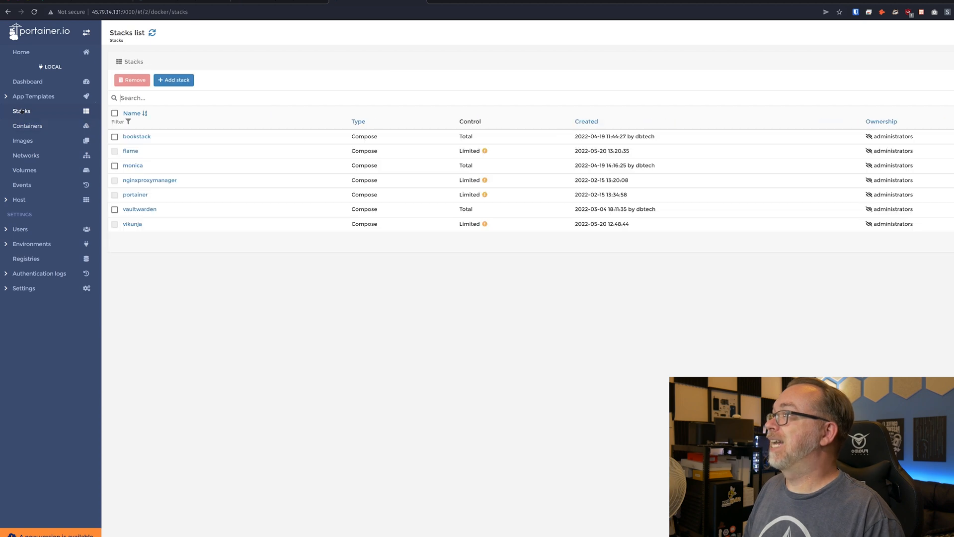
pyautogui.click(173, 79)
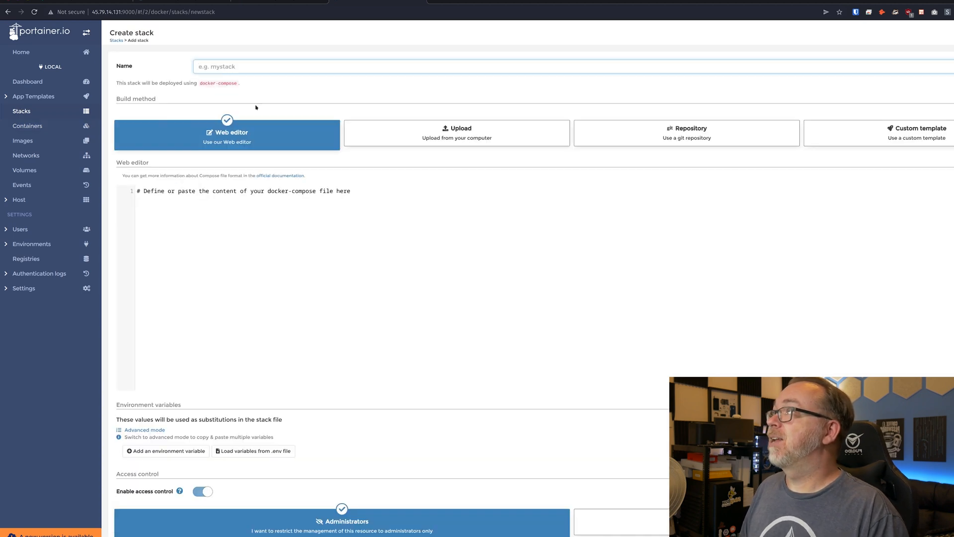
pyautogui.write('pwnd')
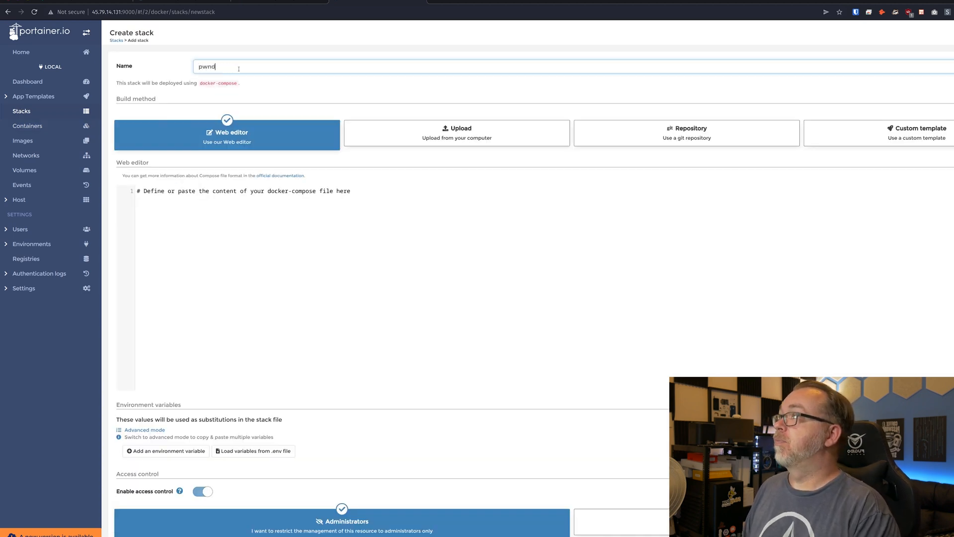
pyautogui.write('rop')
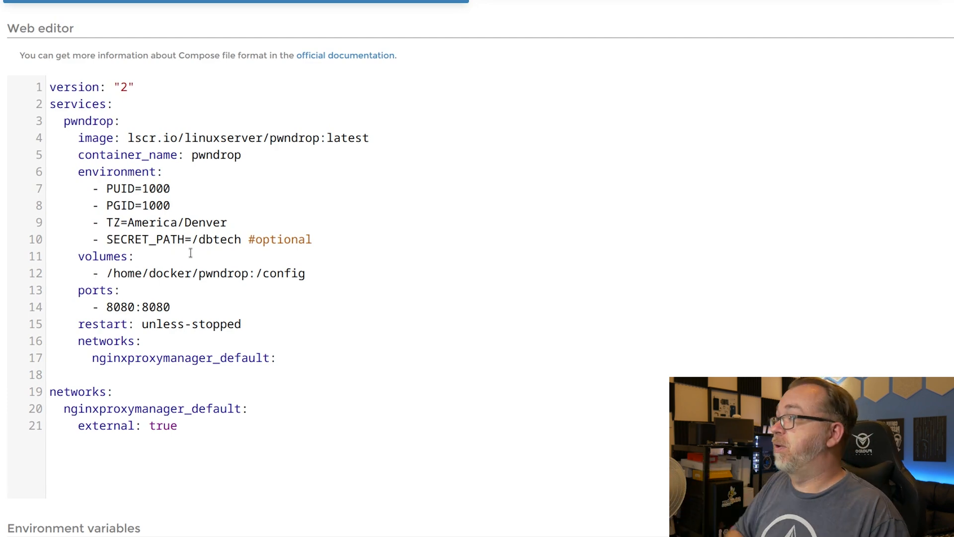
pyautogui.moveTo(271, 280)
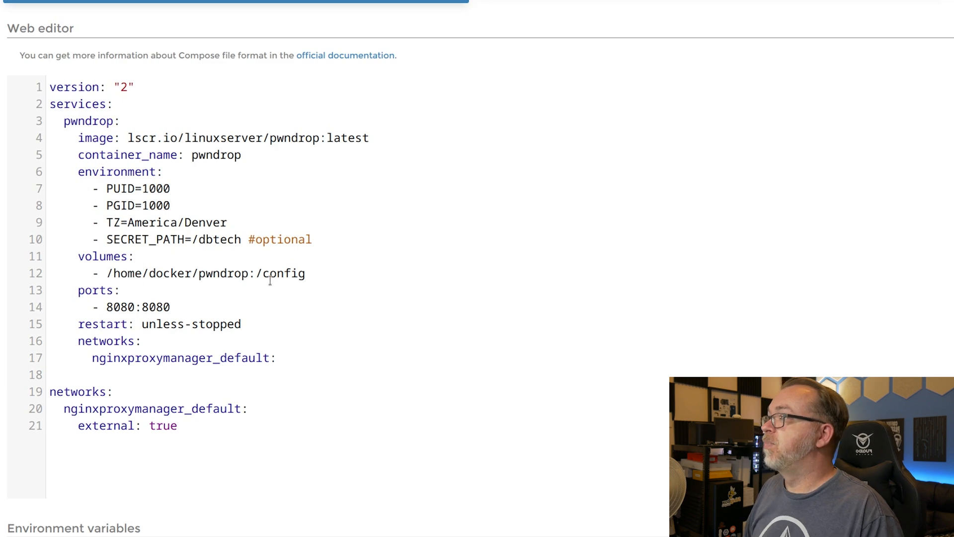
# Review the compose file's config folder path and nginxproxymanager network lines before deploying.
pyautogui.doubleClick(280, 273)
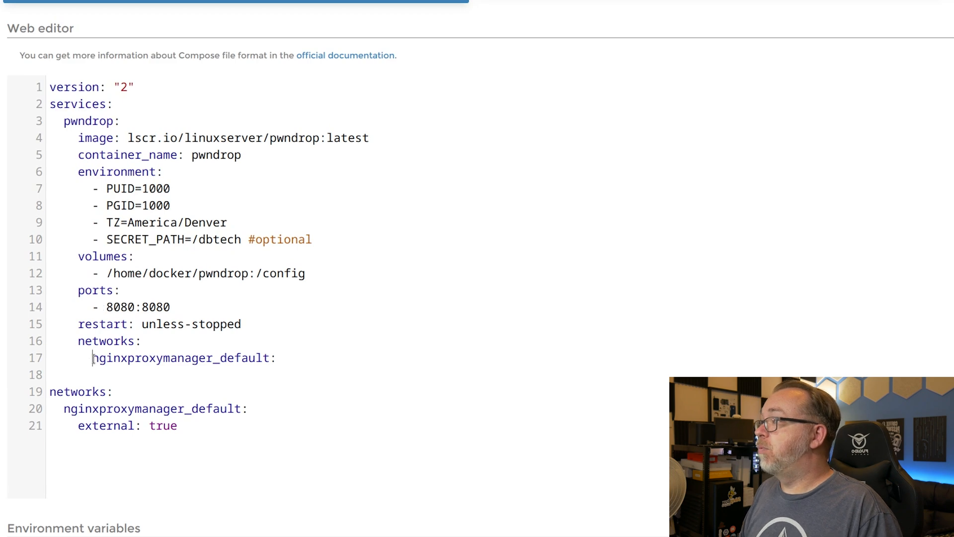
pyautogui.doubleClick(183, 358)
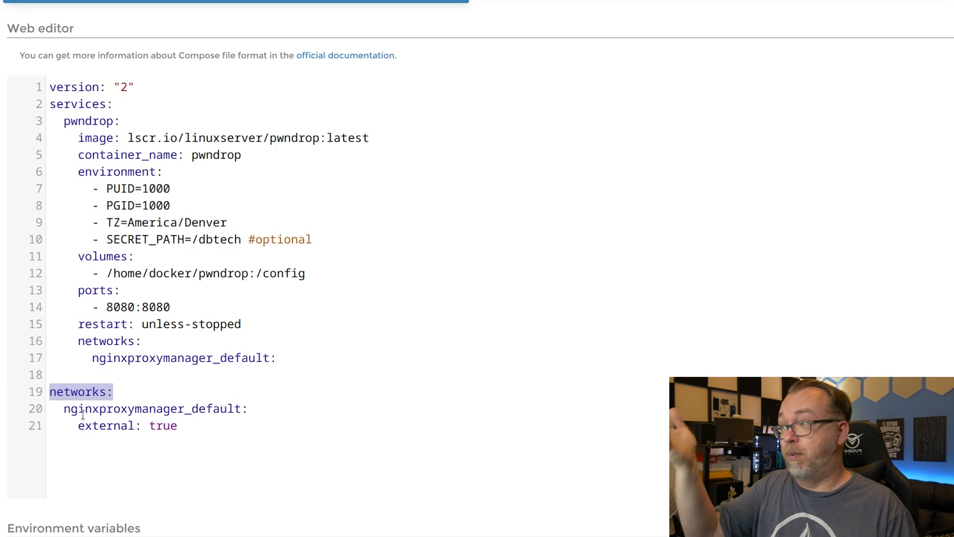
pyautogui.doubleClick(106, 425)
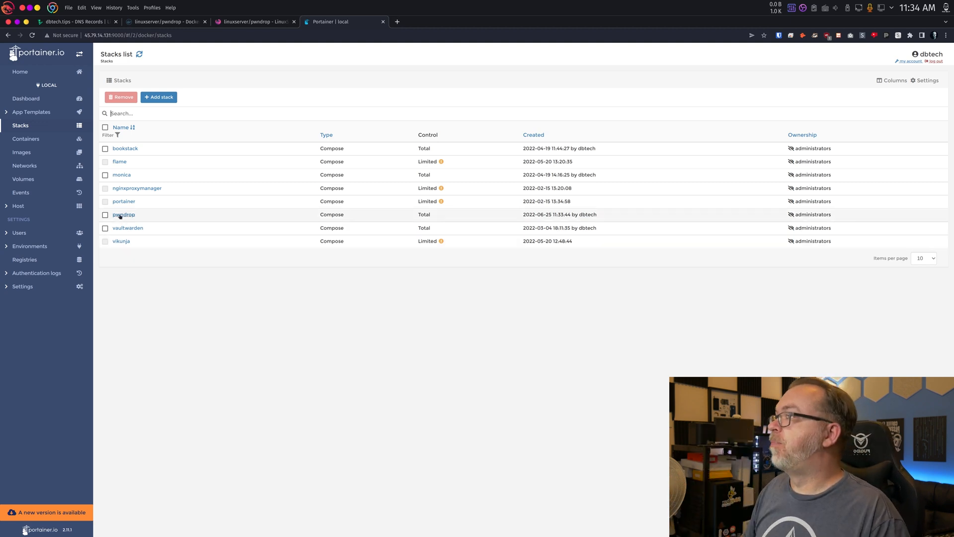
# Check the pwndrop container's logs, then open its published 8080 port in a new tab.
pyautogui.click(124, 215)
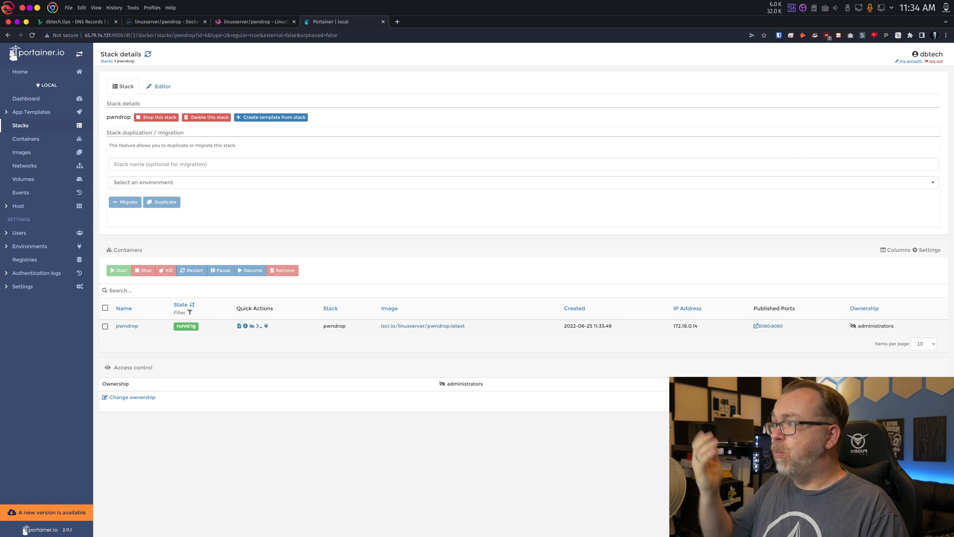
pyautogui.moveTo(239, 325)
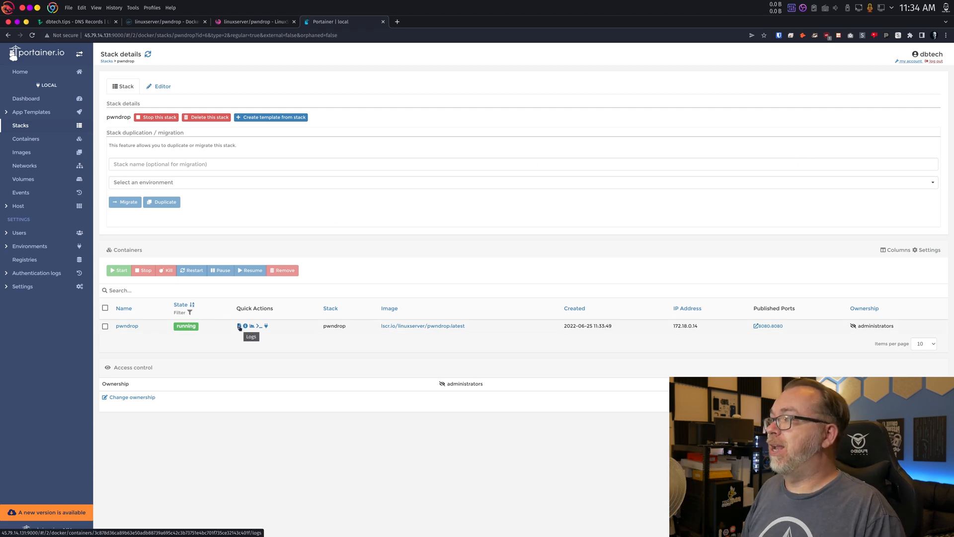
pyautogui.click(239, 326)
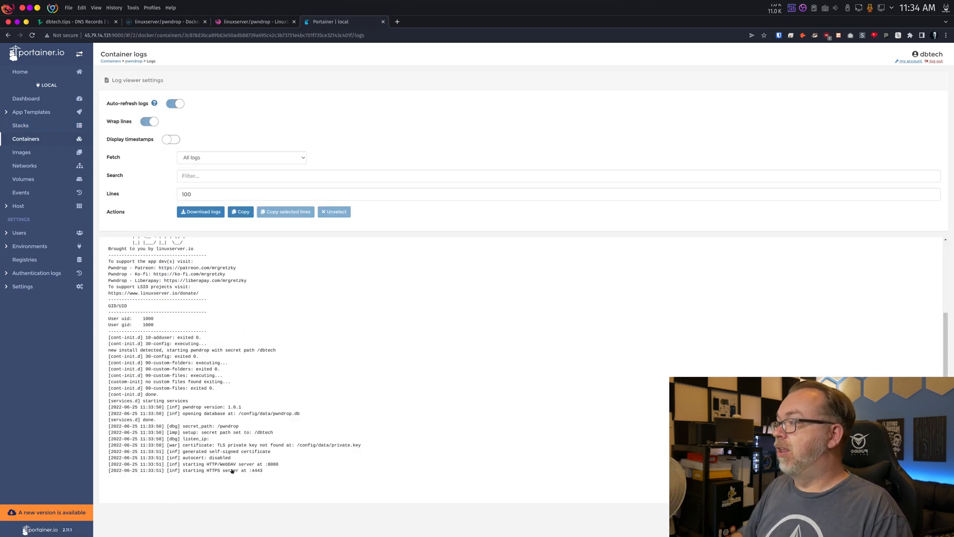
pyautogui.moveTo(294, 452)
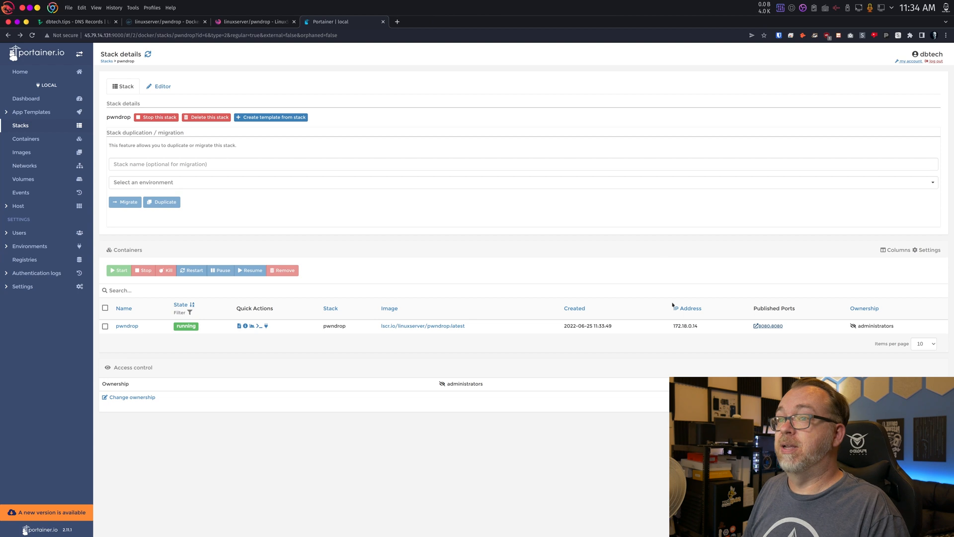
pyautogui.rightClick(768, 326)
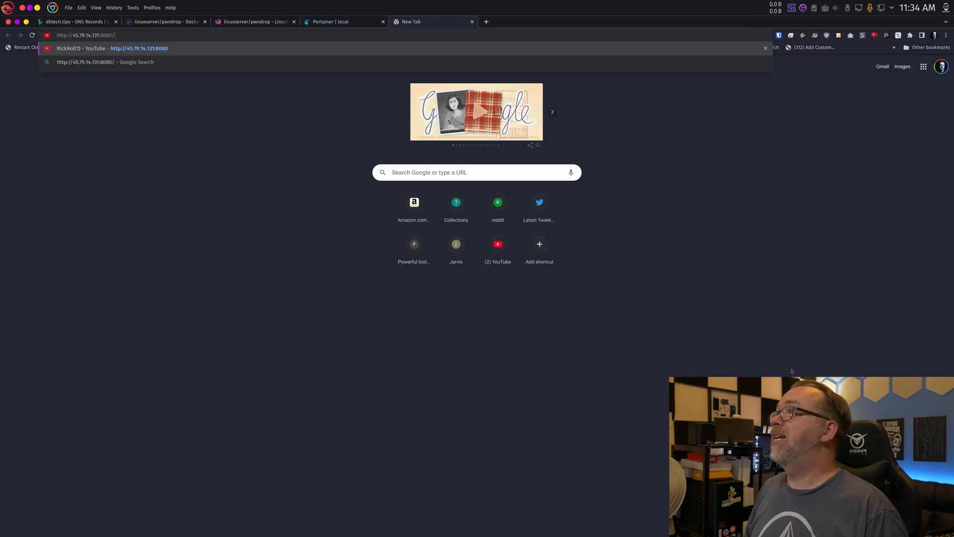
# Create the dbtech account in Pwndrop and log in with it to reach the upload page.
pyautogui.write('/dbtech')
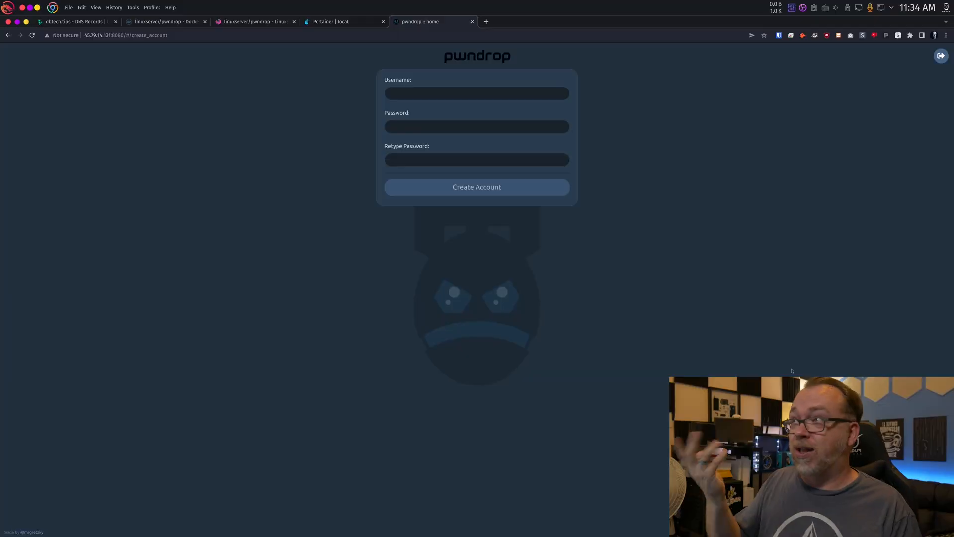
pyautogui.click(476, 93)
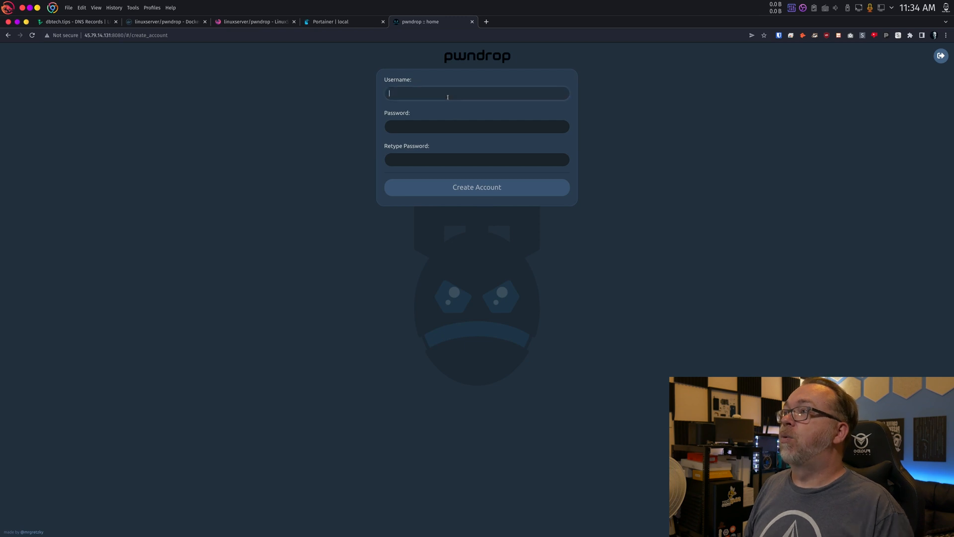
pyautogui.write('dbtech')
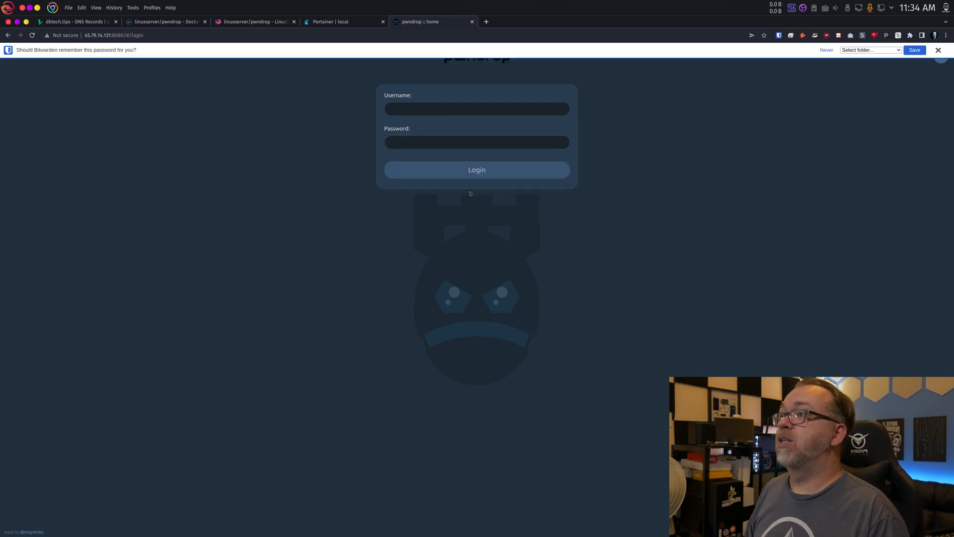
pyautogui.click(937, 49)
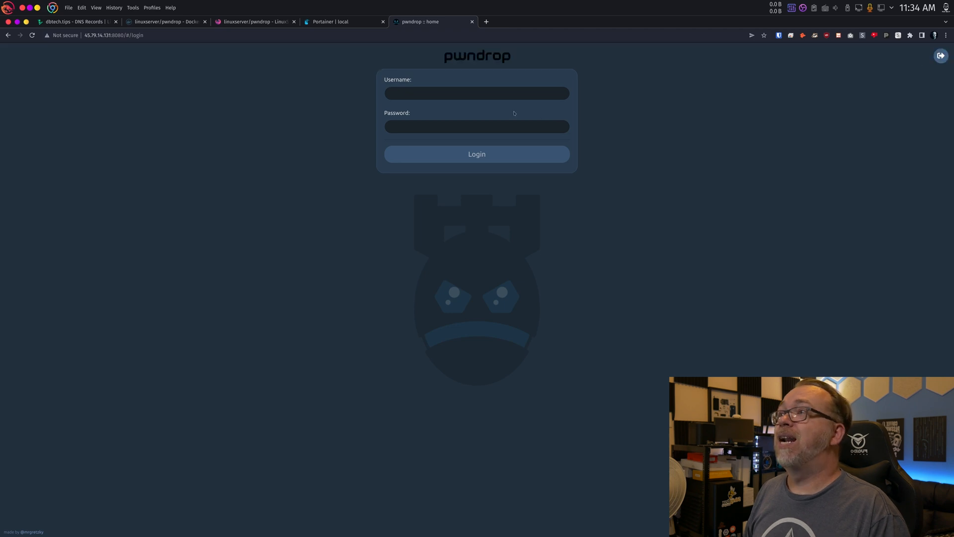
pyautogui.click(476, 92)
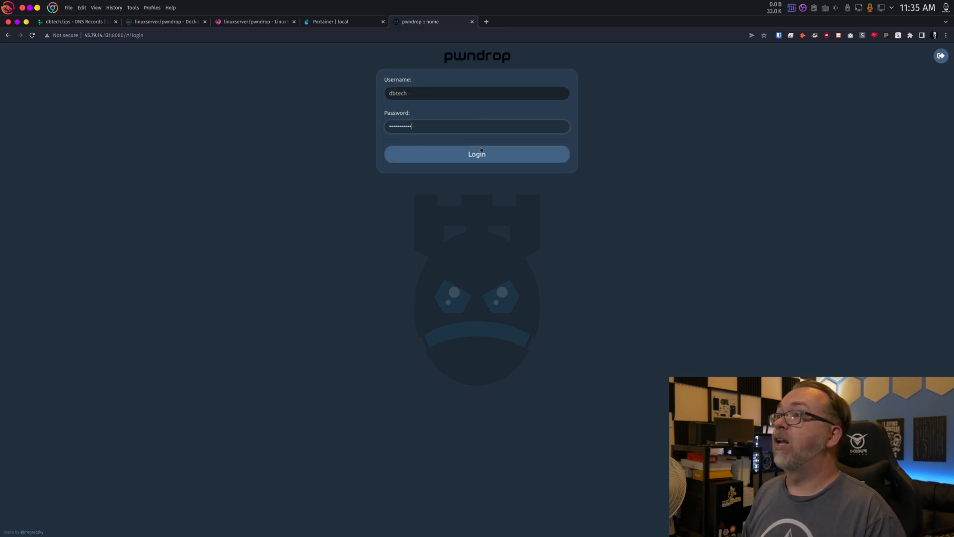
pyautogui.click(476, 153)
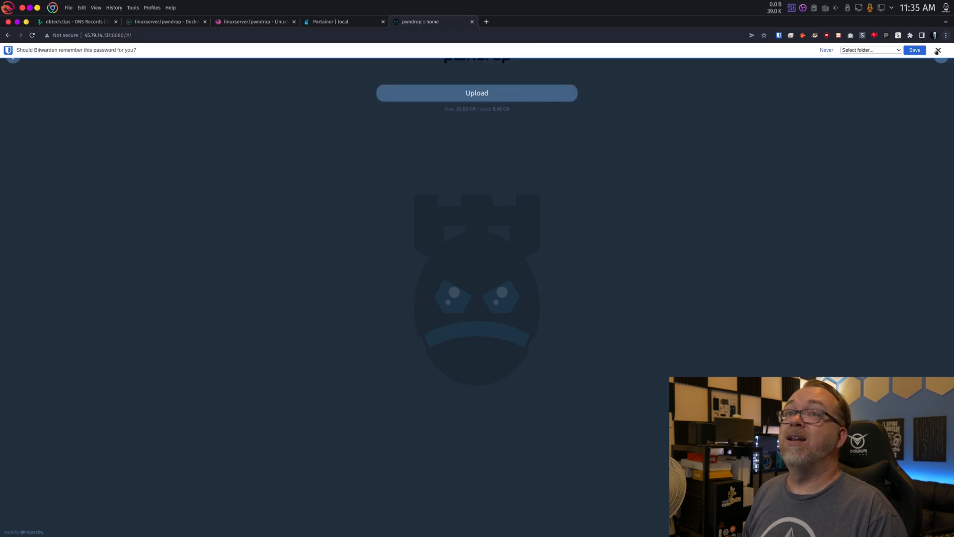
# Return to Portainer's container list and open Nginx Proxy Manager on port 81.
pyautogui.click(937, 50)
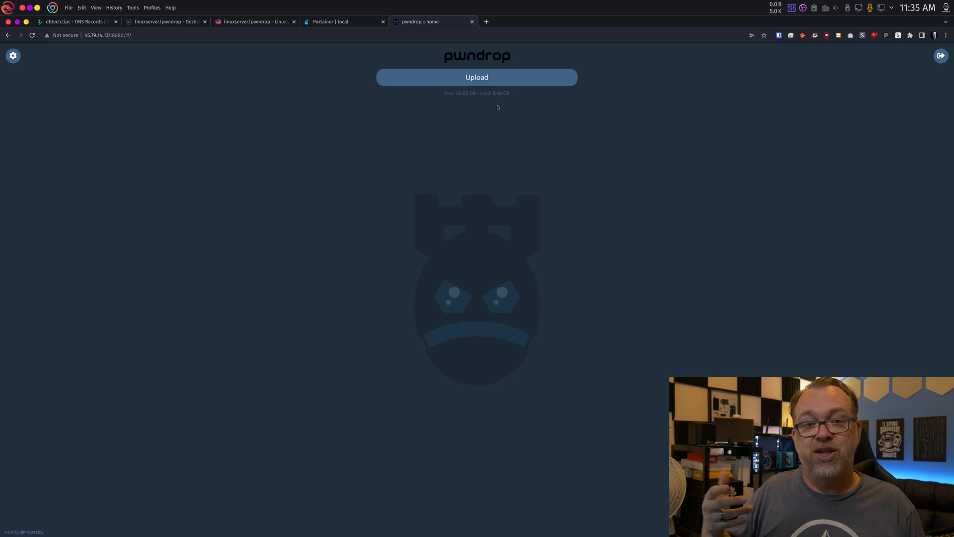
pyautogui.click(331, 21)
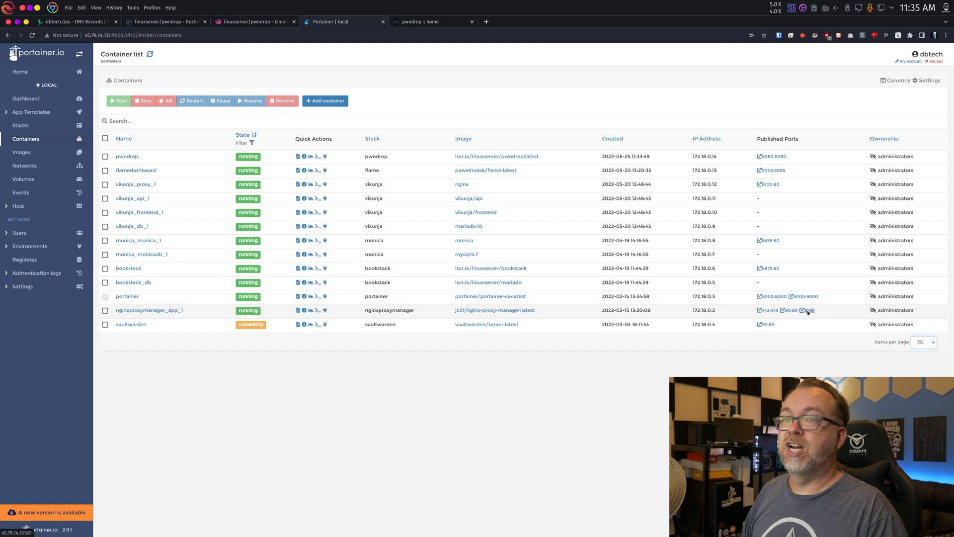
pyautogui.click(803, 310)
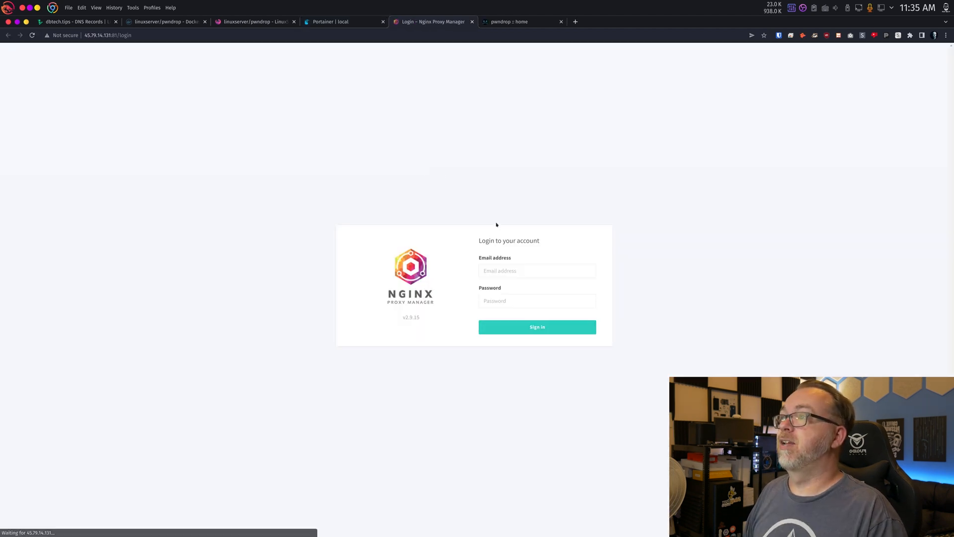
# Sign in to Nginx Proxy Manager and go to the SSL Certificates page.
pyautogui.click(536, 327)
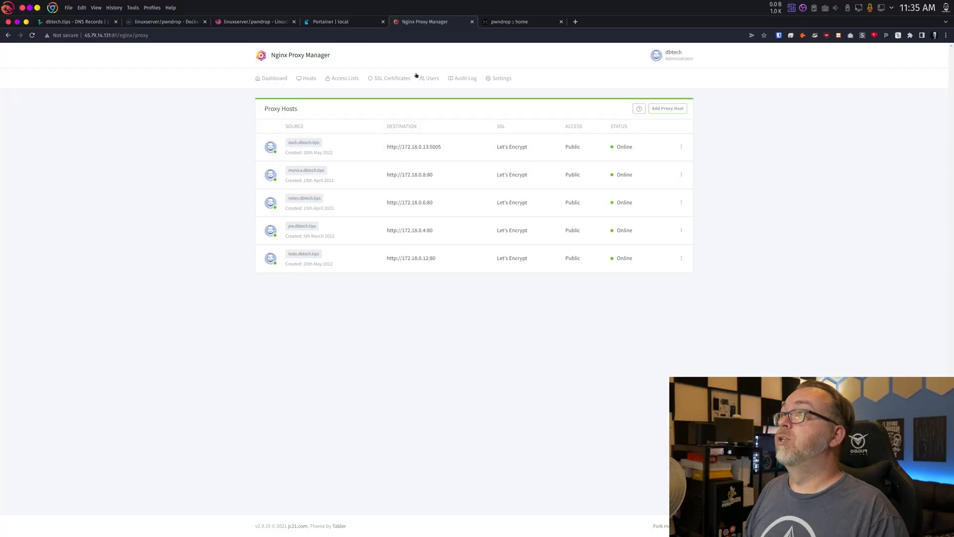
pyautogui.click(391, 77)
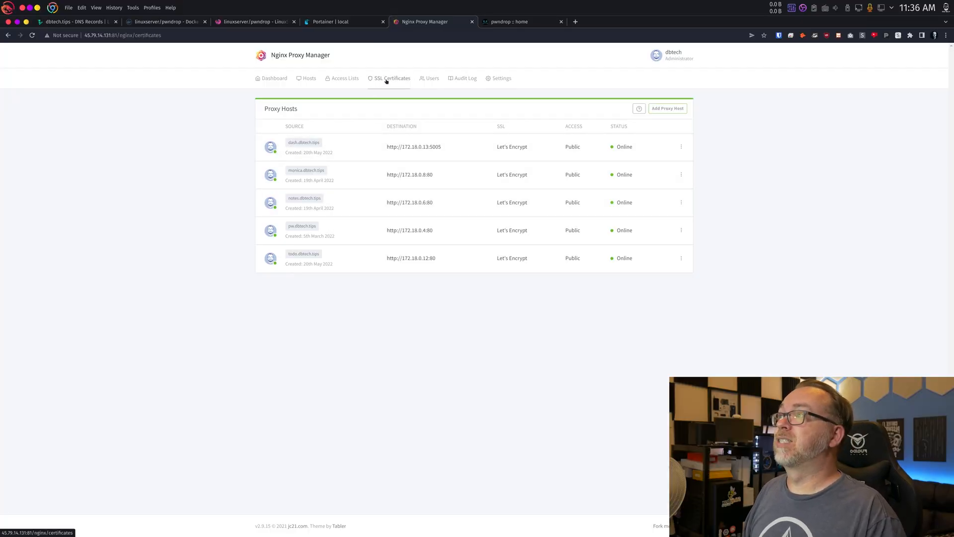
# Request a Let's Encrypt certificate for pwn.dbtech.tips after testing reachability and agreeing to the terms.
pyautogui.click(393, 78)
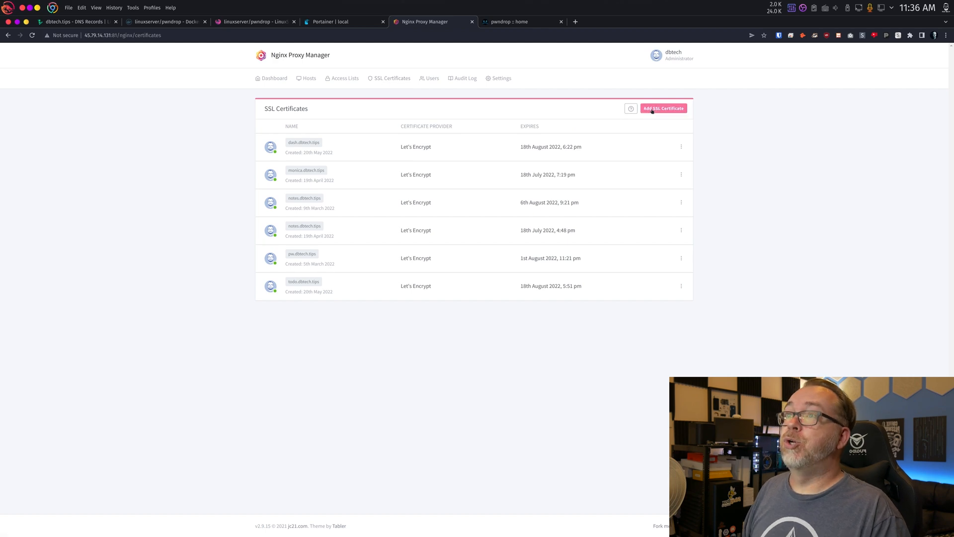
pyautogui.click(663, 109)
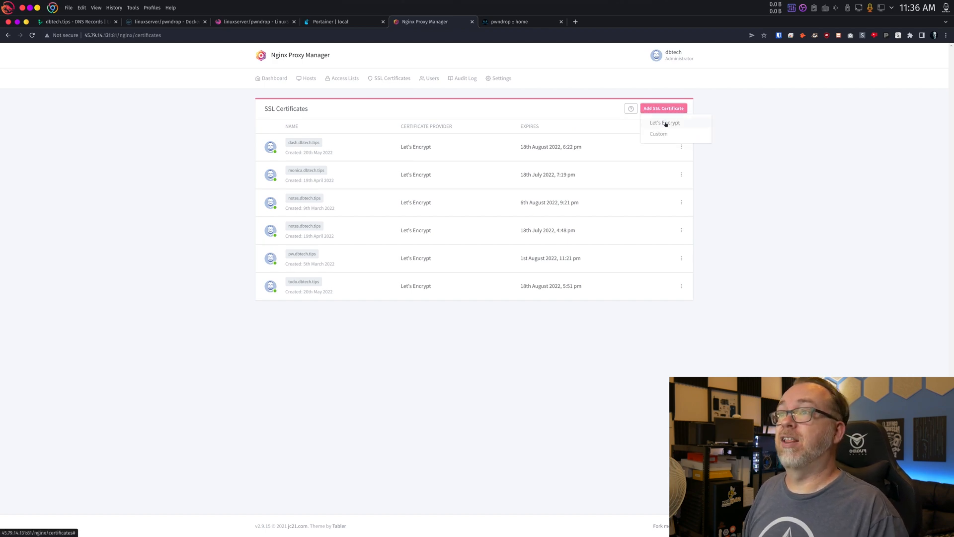
pyautogui.click(665, 122)
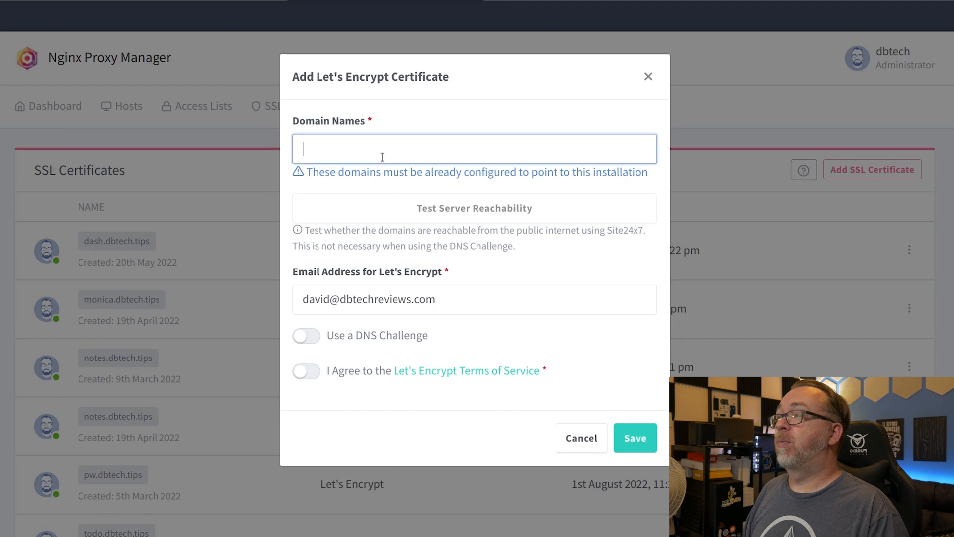
pyautogui.write('pwn.dbt')
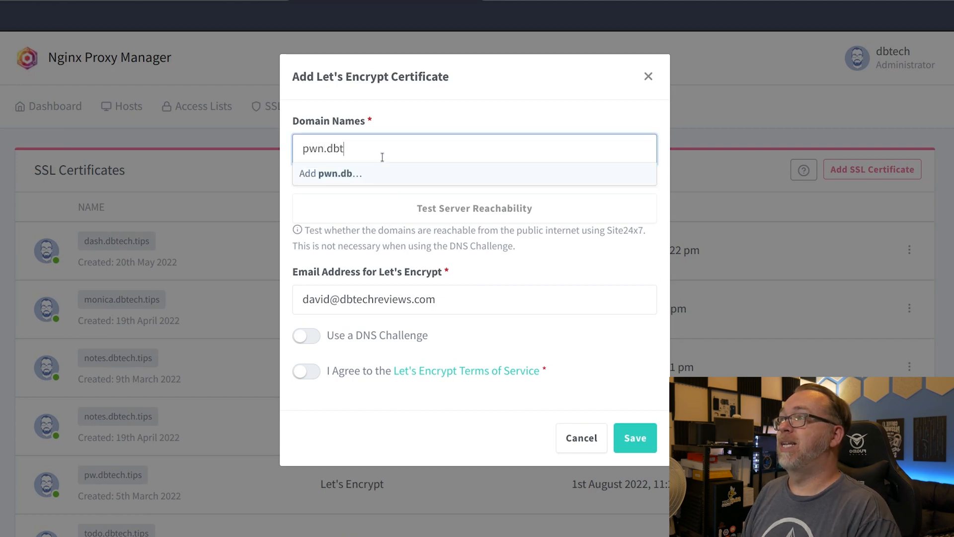
pyautogui.write('ech.tips')
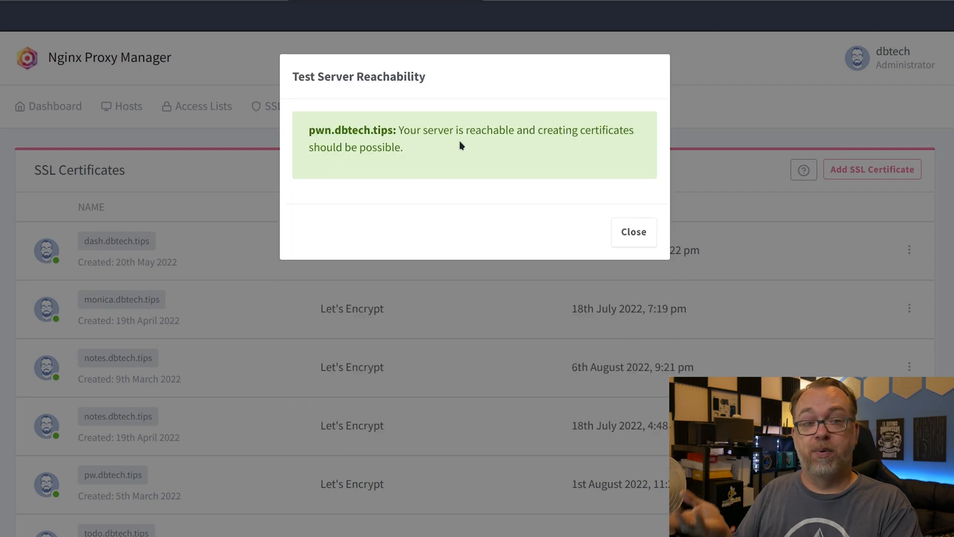
pyautogui.click(633, 231)
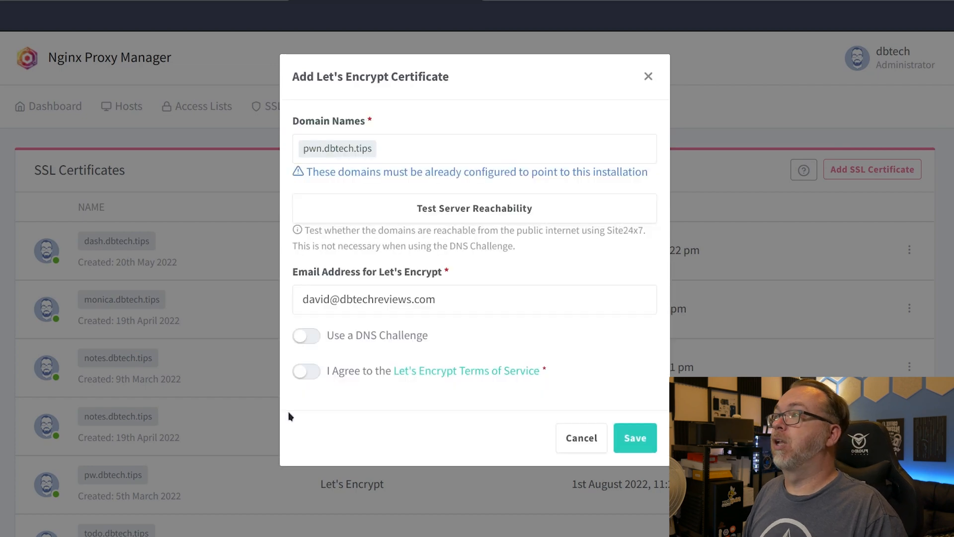
pyautogui.click(307, 371)
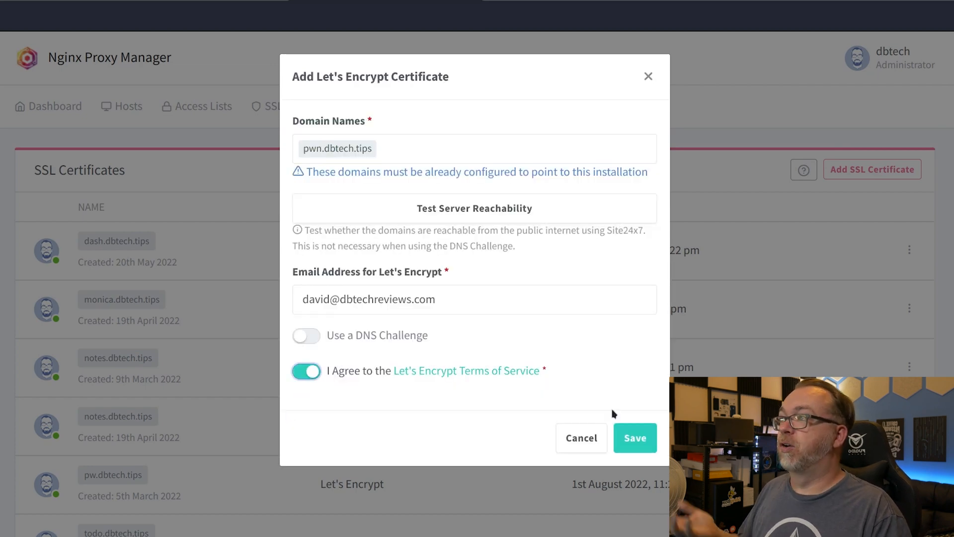
pyautogui.click(634, 437)
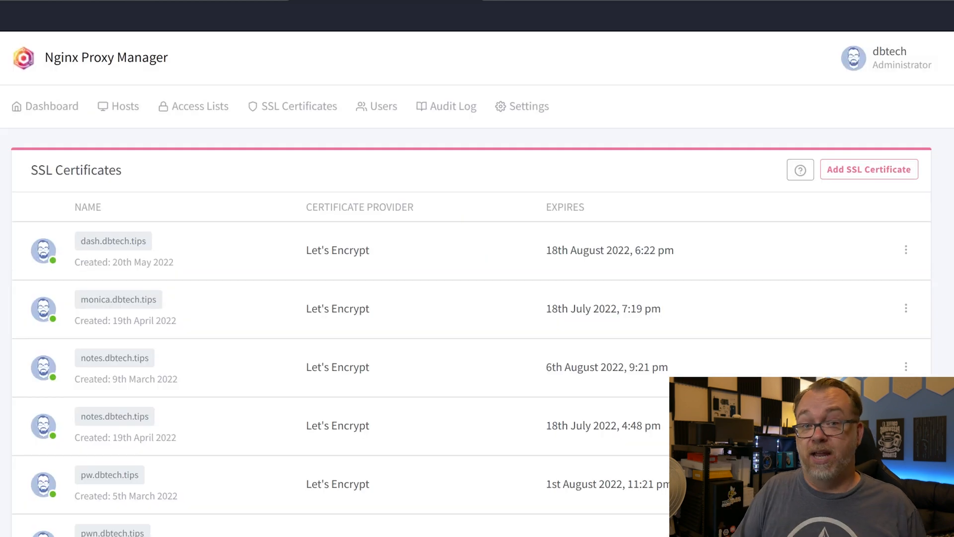
# Confirm pwn.dbtech.tips is in the certificate list, then start a new proxy host.
pyautogui.scroll(-3)
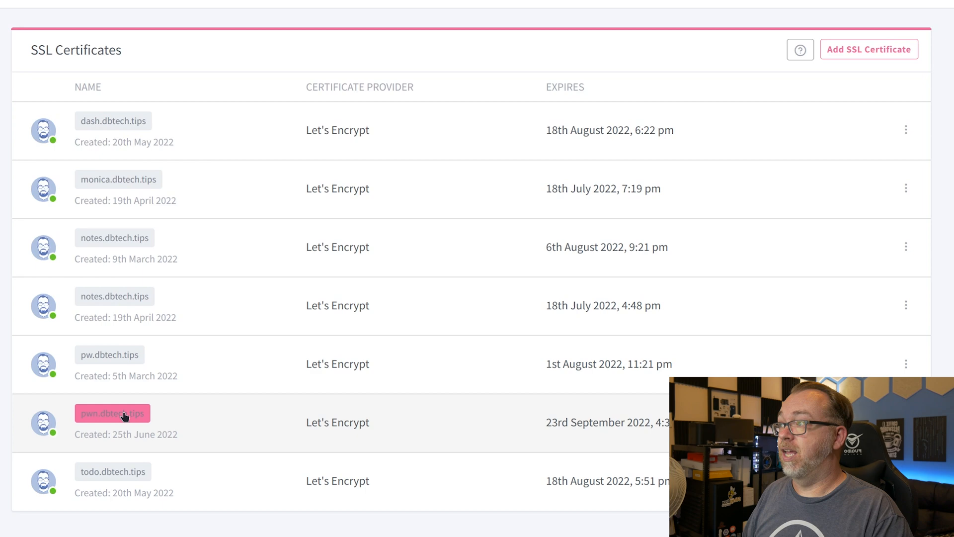
pyautogui.click(112, 413)
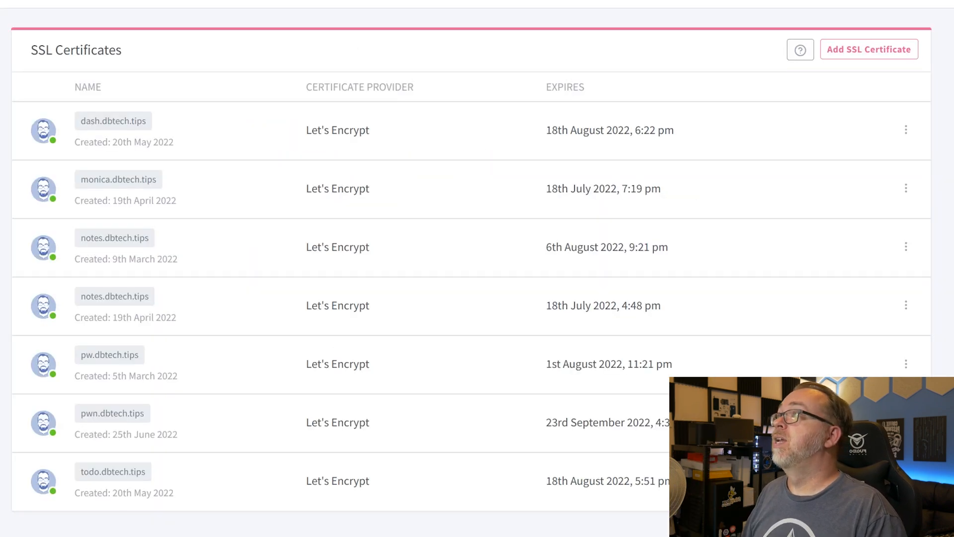
pyautogui.click(292, 59)
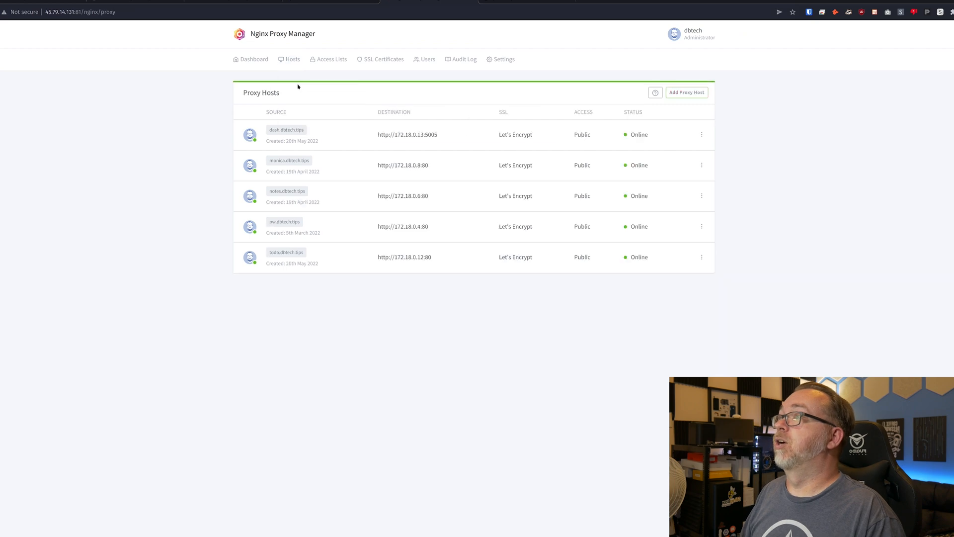
pyautogui.click(686, 91)
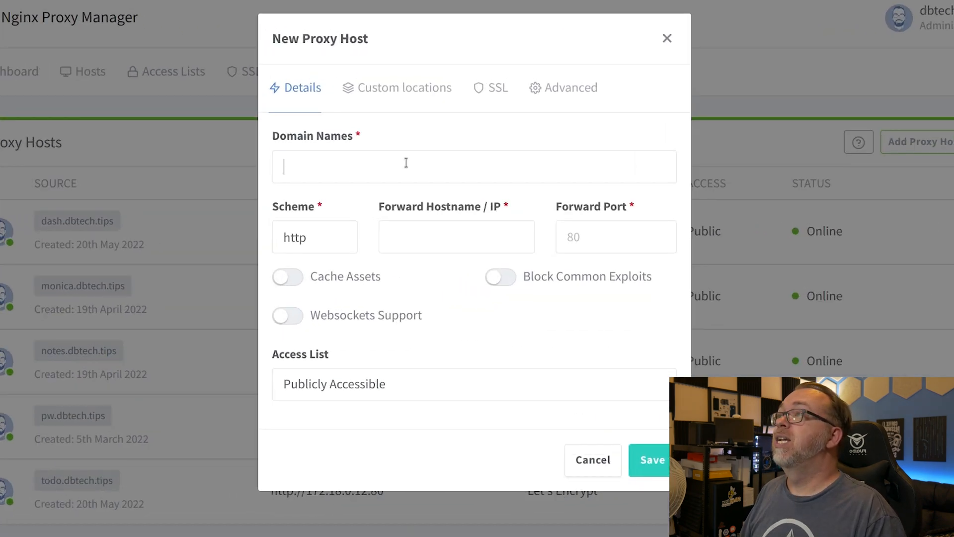
# Forward pwn.dbtech.tips to the Pwndrop container at 172.18.0.14:8080 with asset caching enabled.
pyautogui.write('pwn.dbtech.tips')
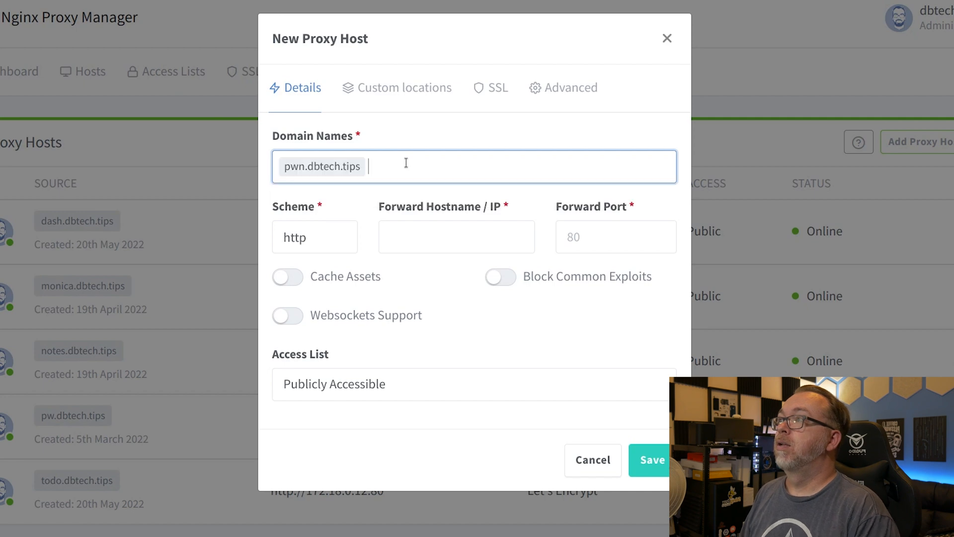
pyautogui.moveTo(456, 236)
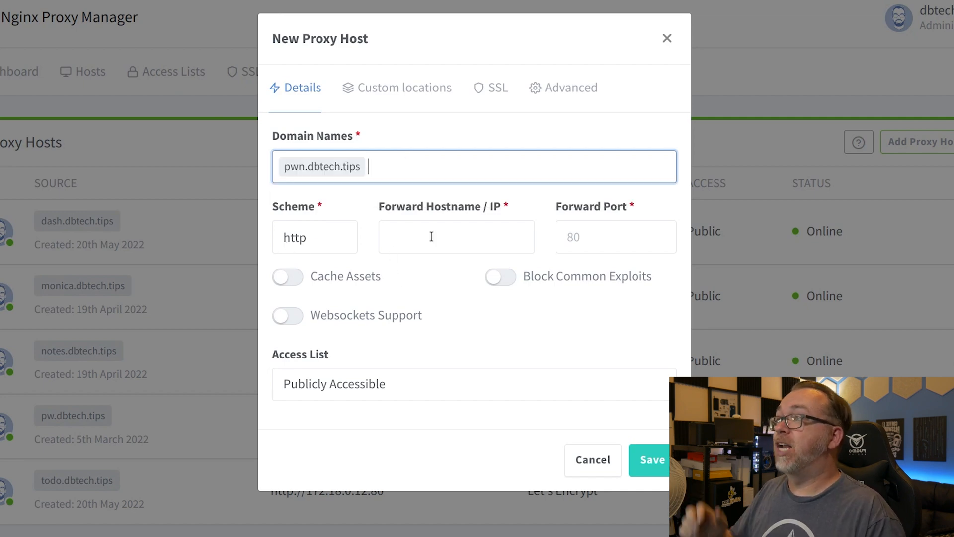
pyautogui.click(456, 236)
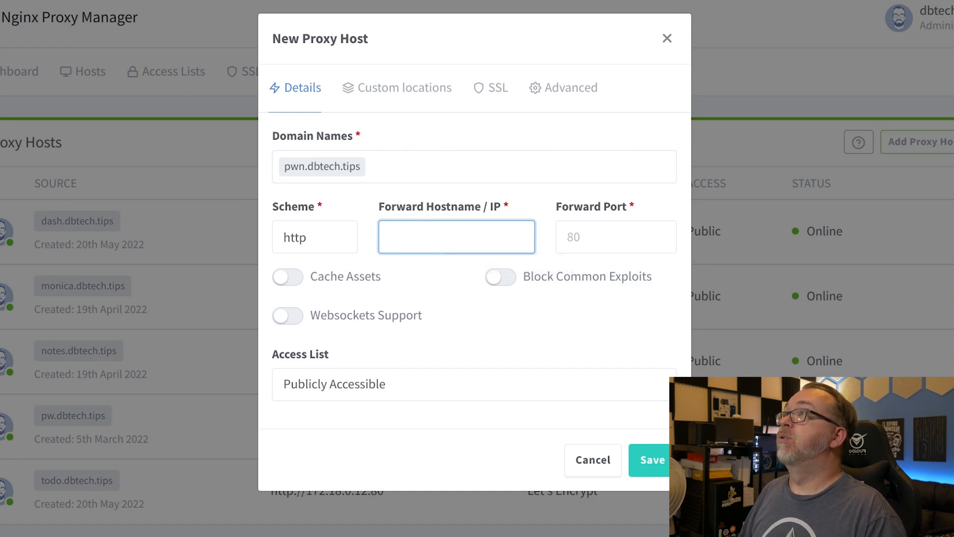
pyautogui.click(342, 20)
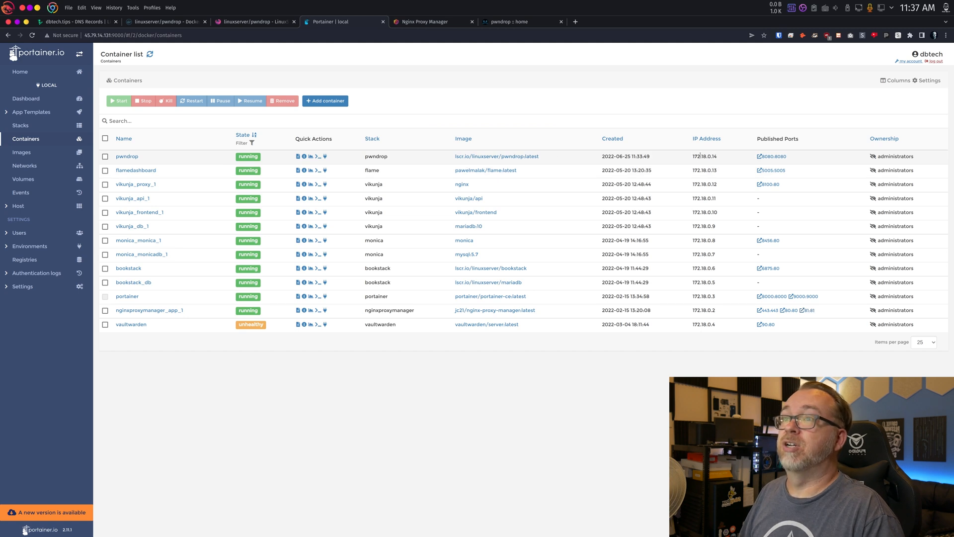
pyautogui.doubleClick(705, 156)
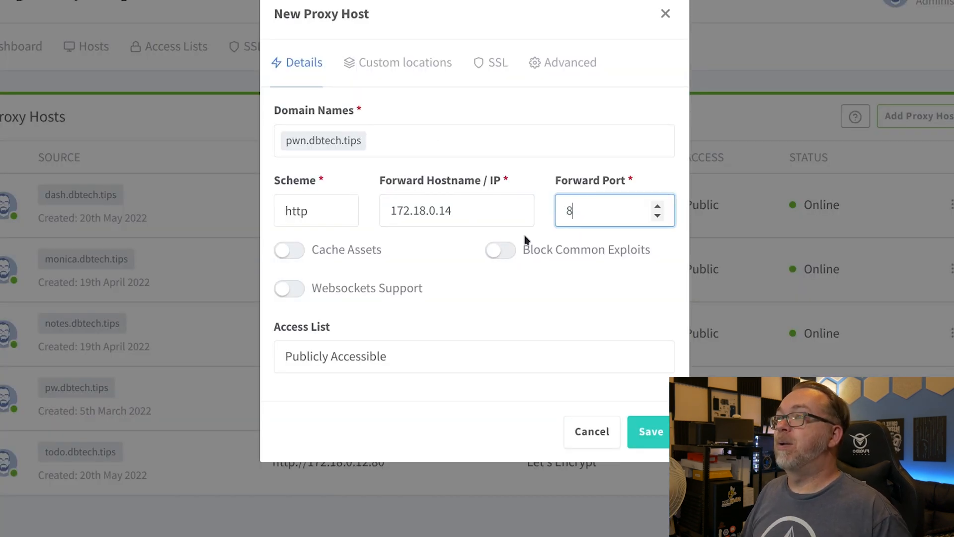
pyautogui.click(288, 249)
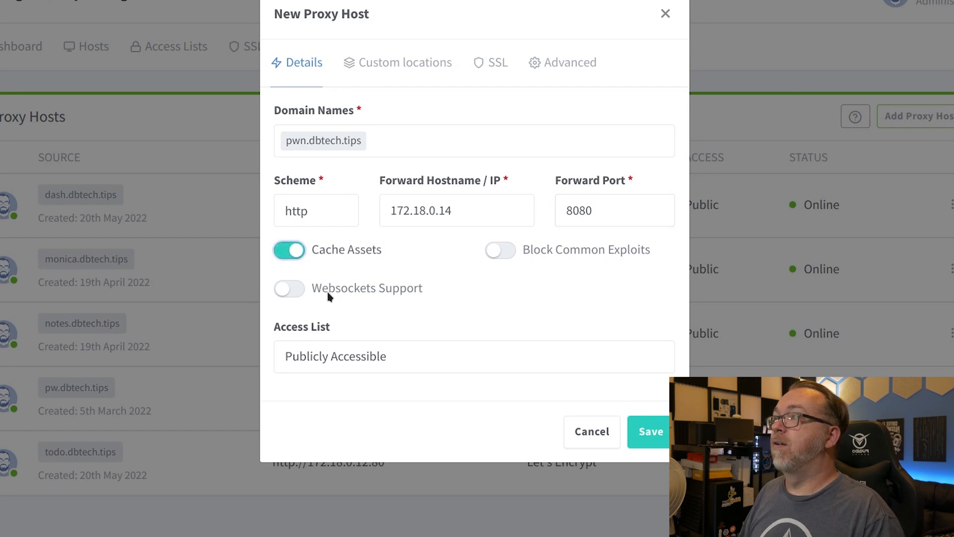
# Attach the pwn.dbtech.tips certificate with Force SSL, HTTP/2 and HSTS, then save the host.
pyautogui.click(497, 62)
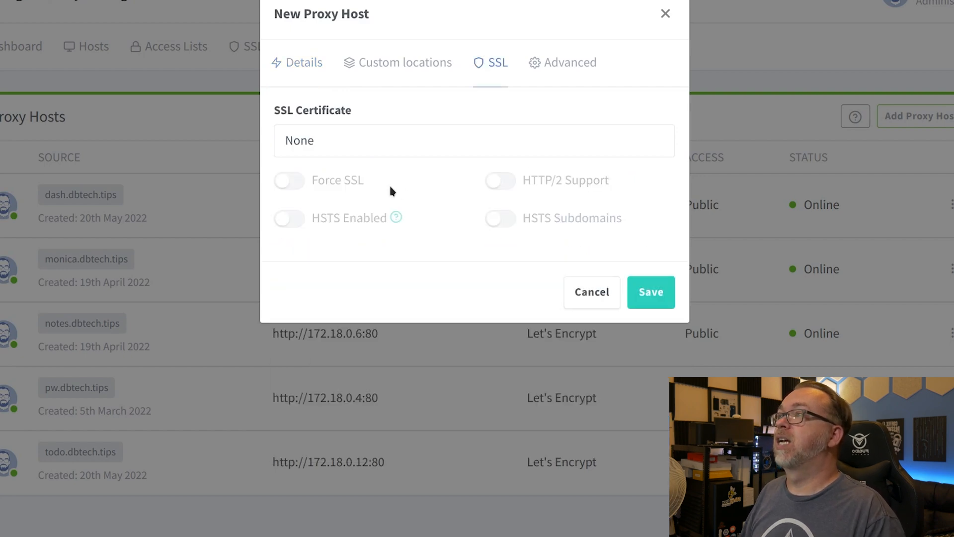
pyautogui.click(473, 140)
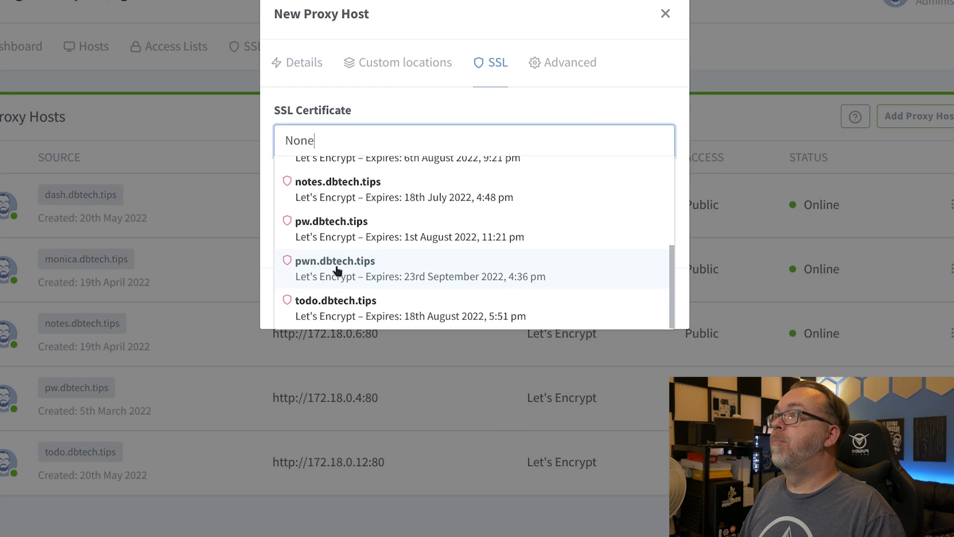
pyautogui.click(335, 268)
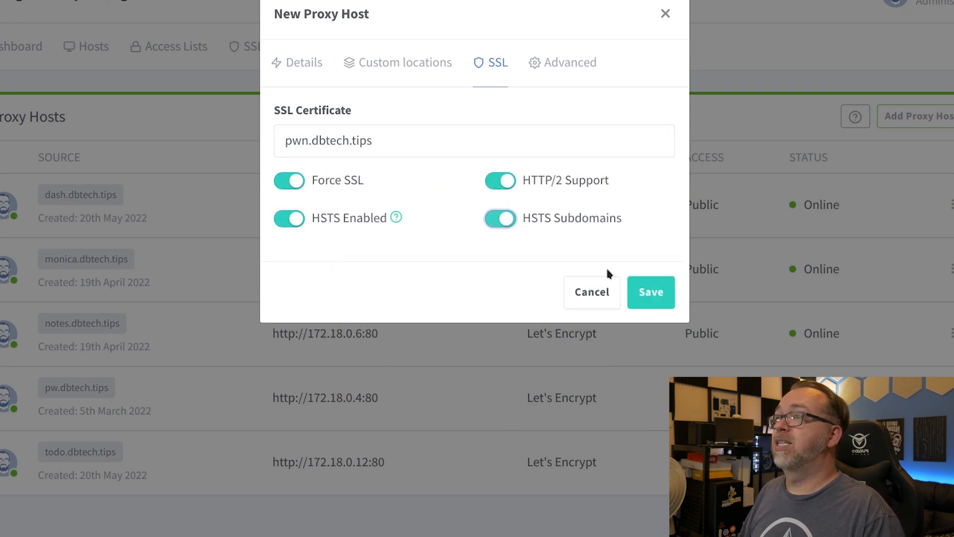
pyautogui.click(650, 292)
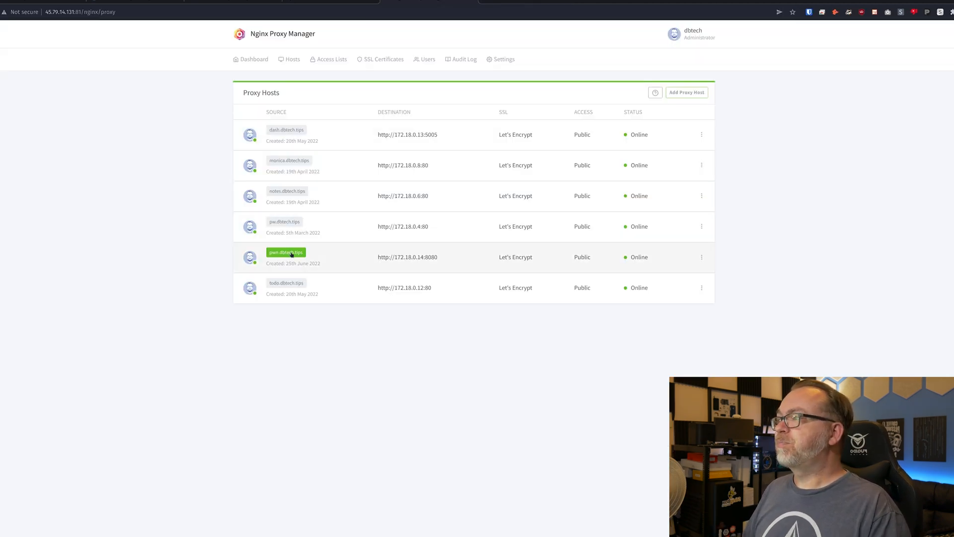
pyautogui.rightClick(286, 255)
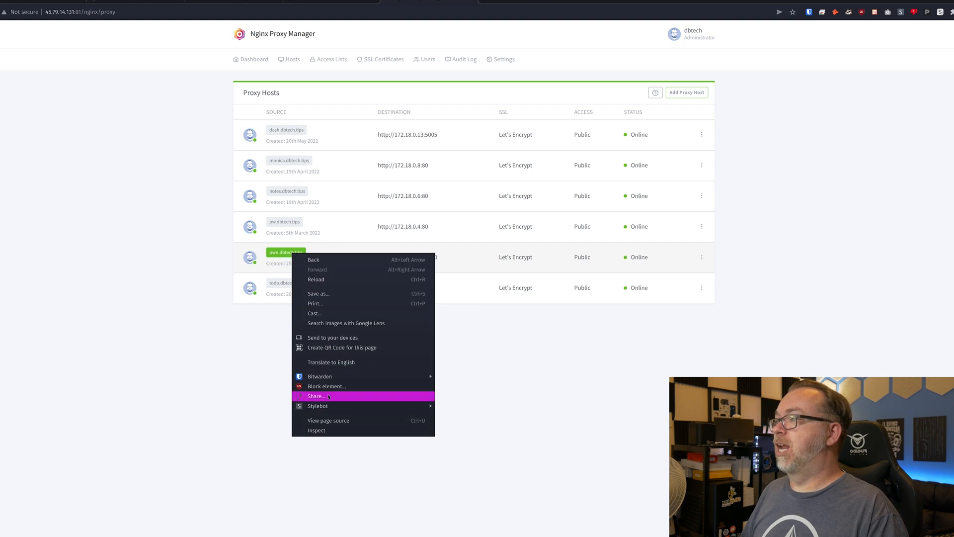
pyautogui.click(316, 430)
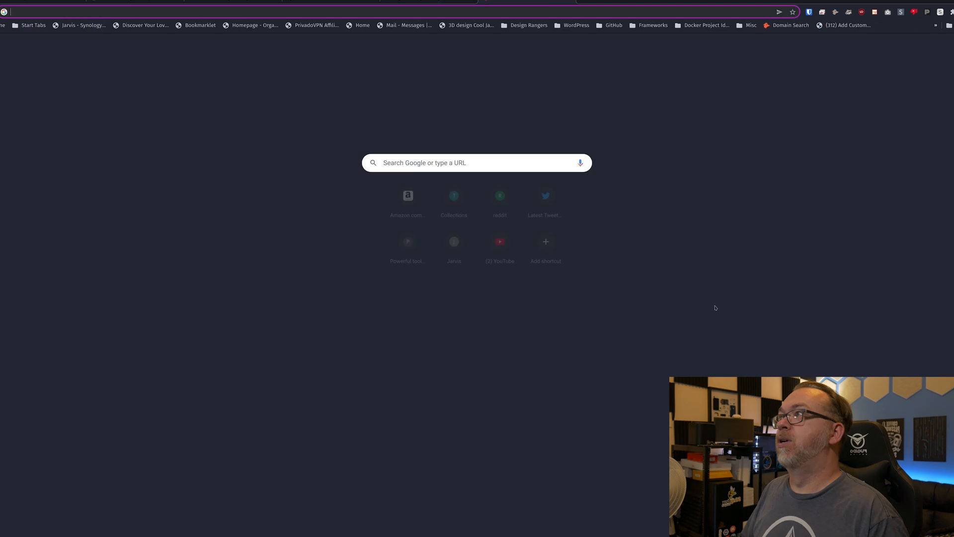
pyautogui.write('https://pwn.dbtech.tips/db')
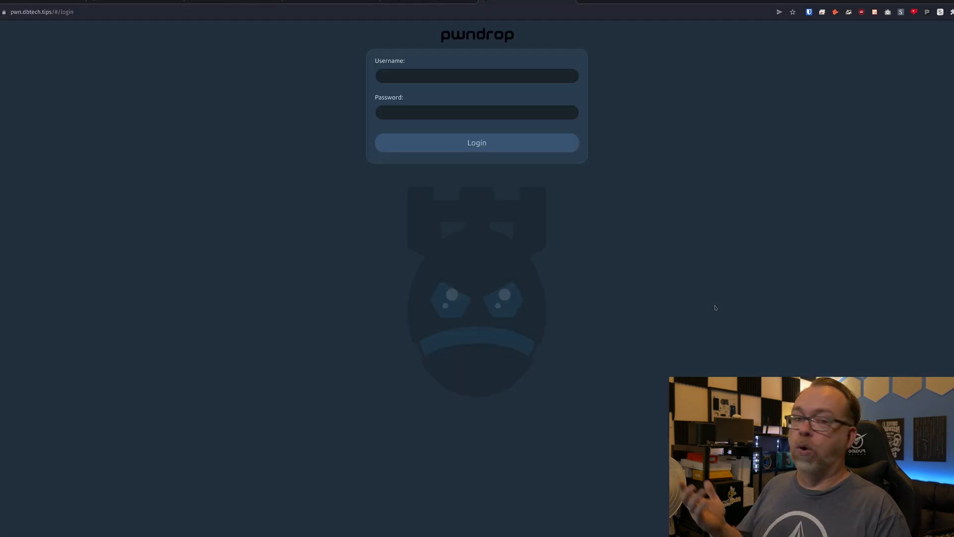
pyautogui.click(476, 75)
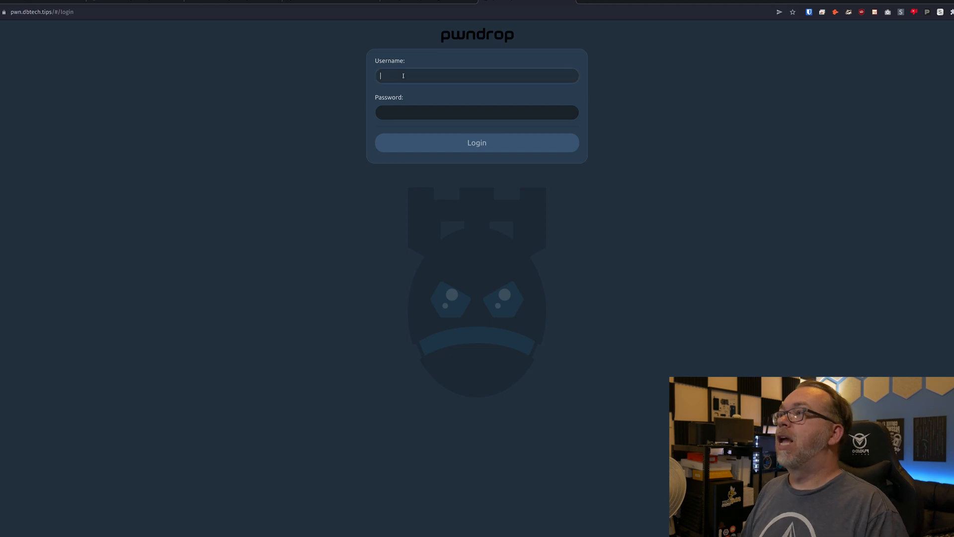
pyautogui.click(476, 142)
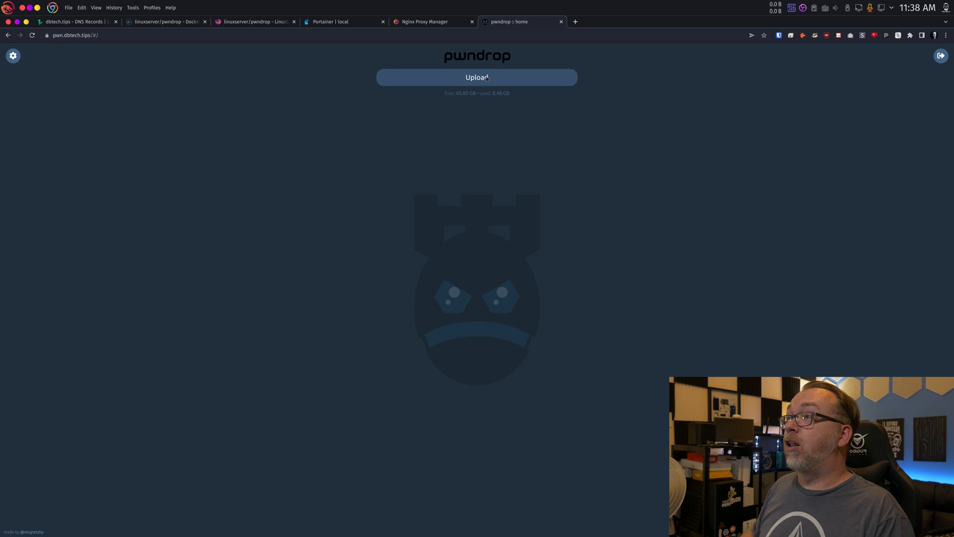
# Upload Licence.txt from Downloads and verify its share link in a private window.
pyautogui.click(476, 78)
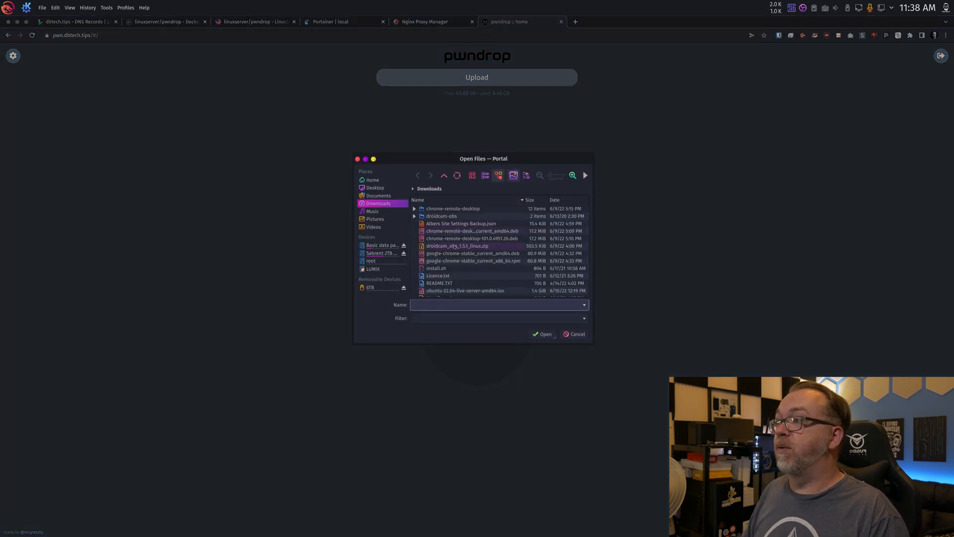
pyautogui.click(541, 334)
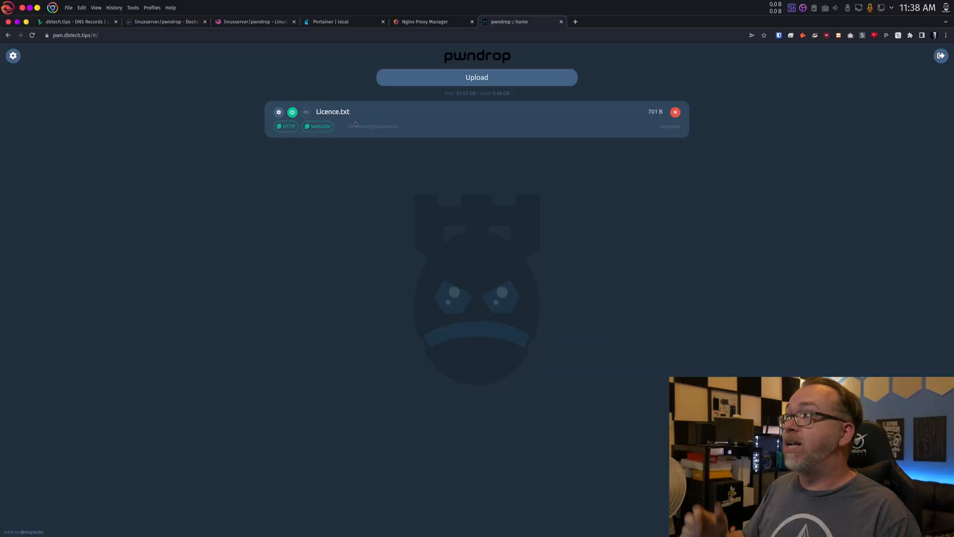
pyautogui.moveTo(286, 126)
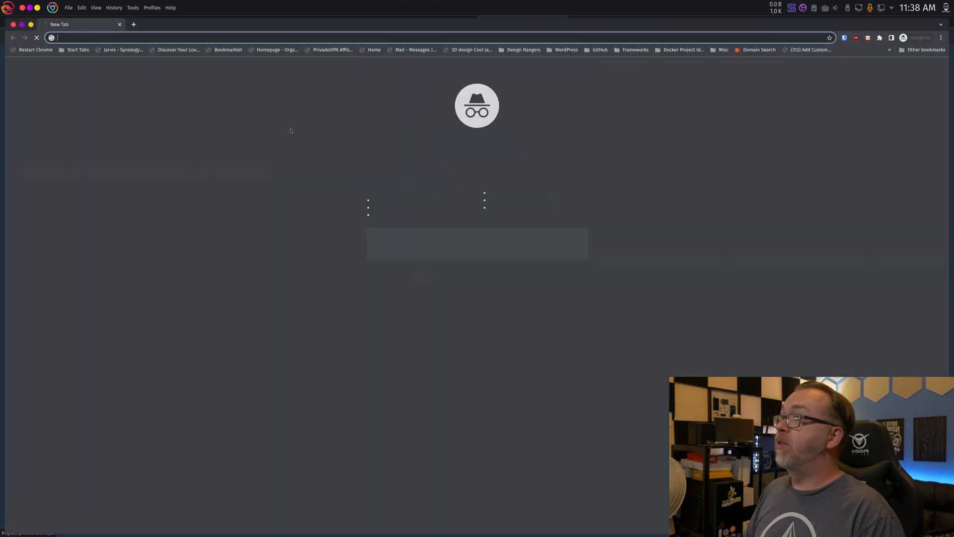
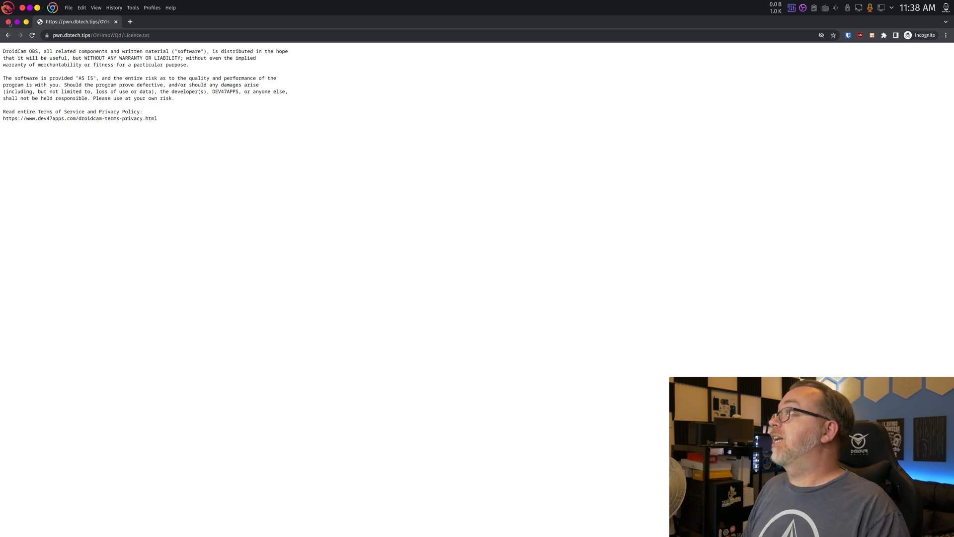
pyautogui.click(522, 20)
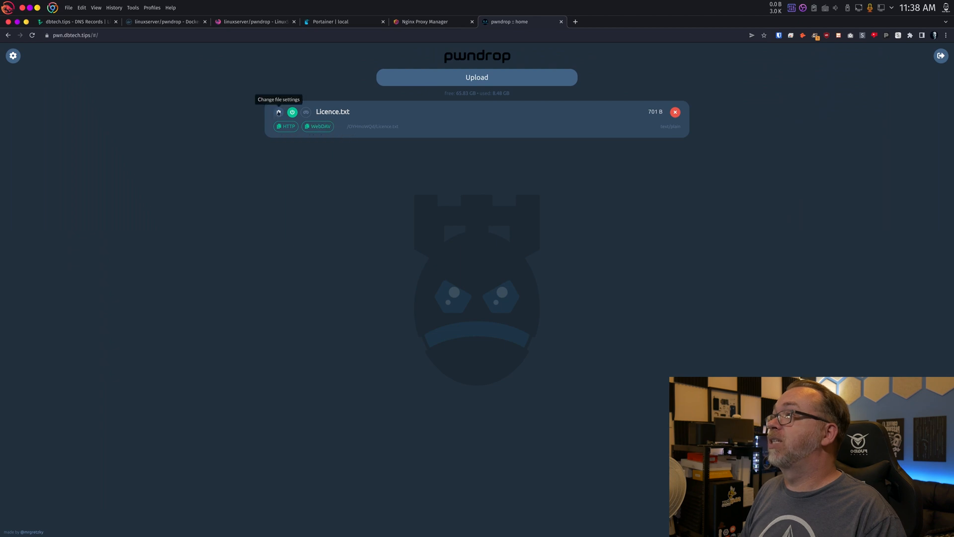
# Attach README.TXT as the facade for Licence.txt in its file settings.
pyautogui.click(278, 112)
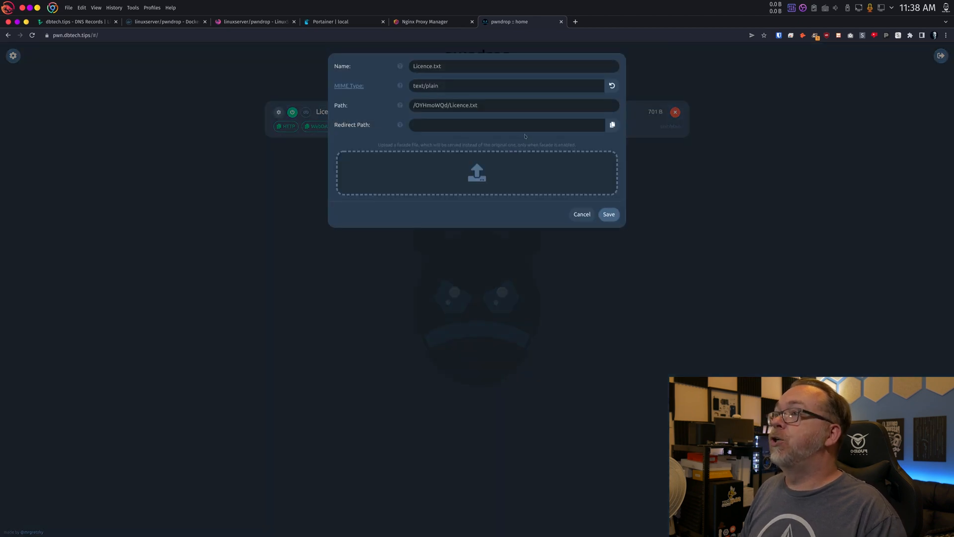
pyautogui.click(476, 173)
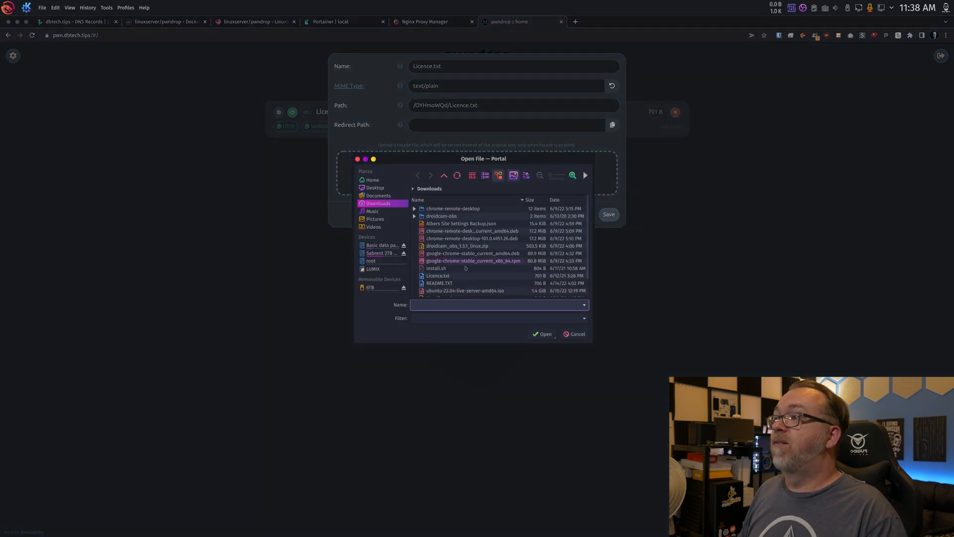
pyautogui.click(573, 334)
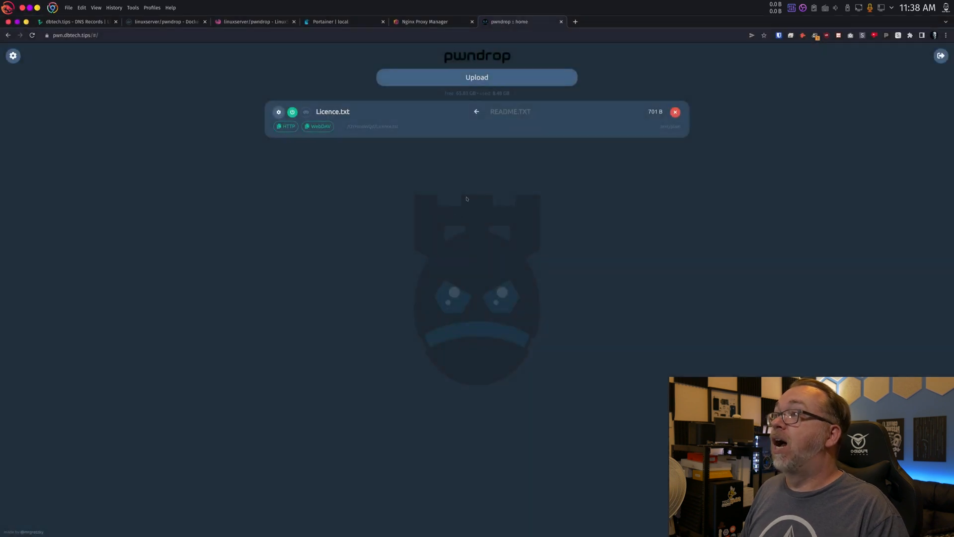
pyautogui.click(278, 112)
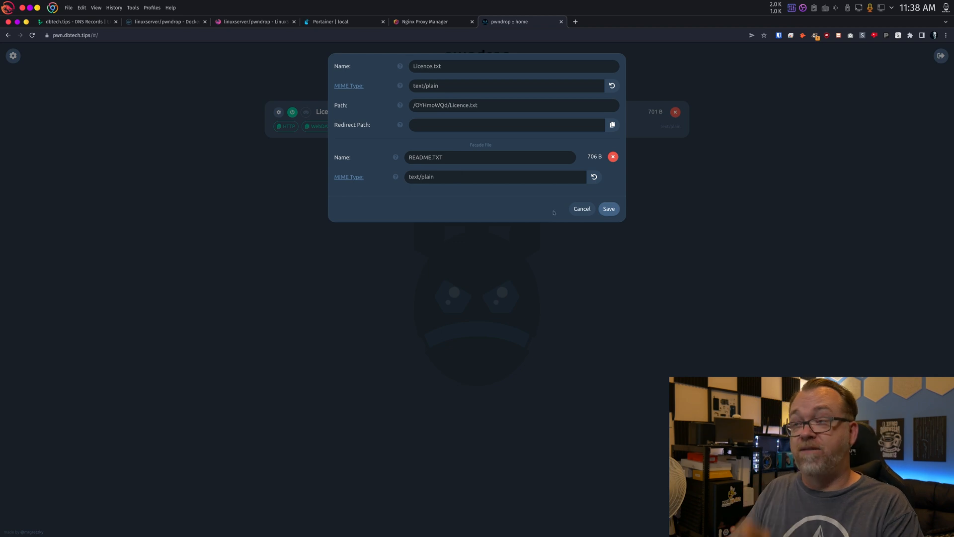
pyautogui.click(581, 209)
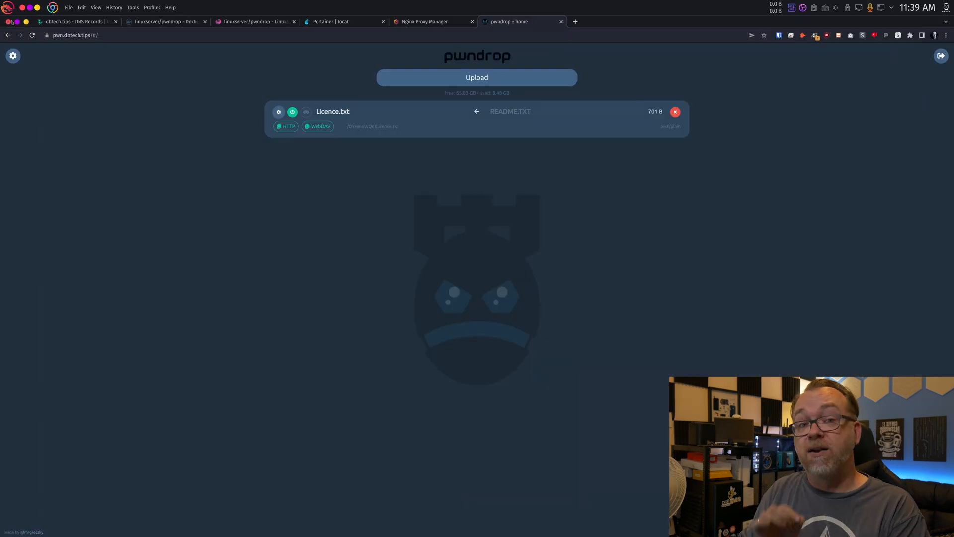
pyautogui.moveTo(305, 112)
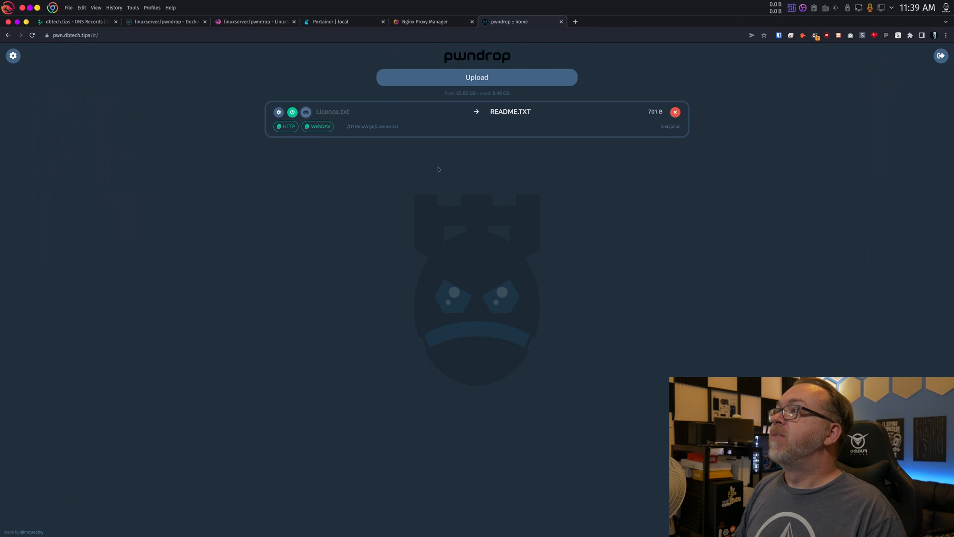
pyautogui.moveTo(422, 113)
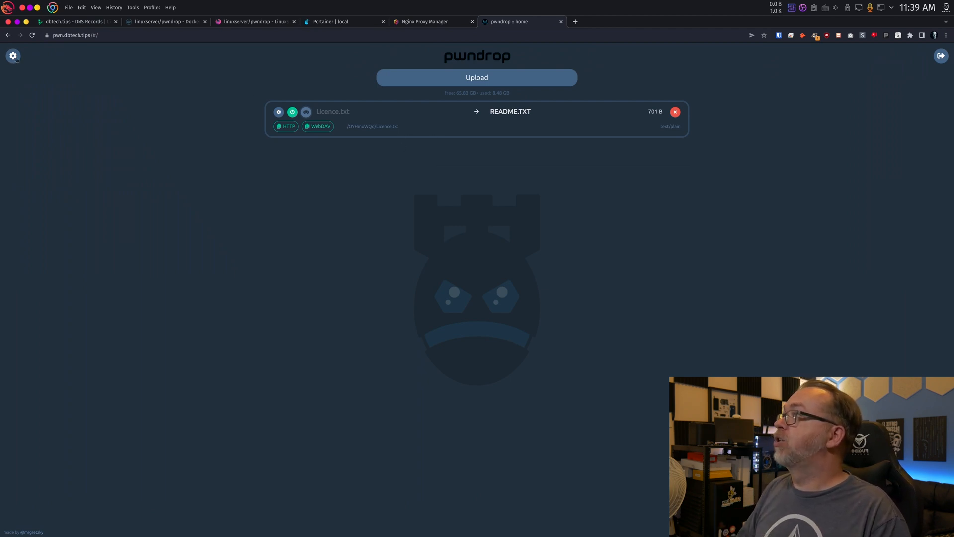
pyautogui.click(13, 55)
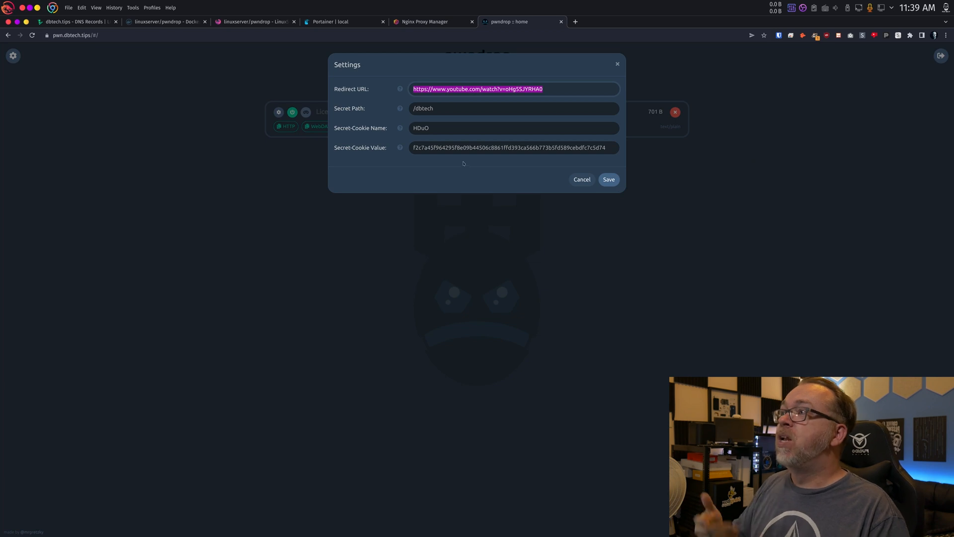
pyautogui.moveTo(399, 128)
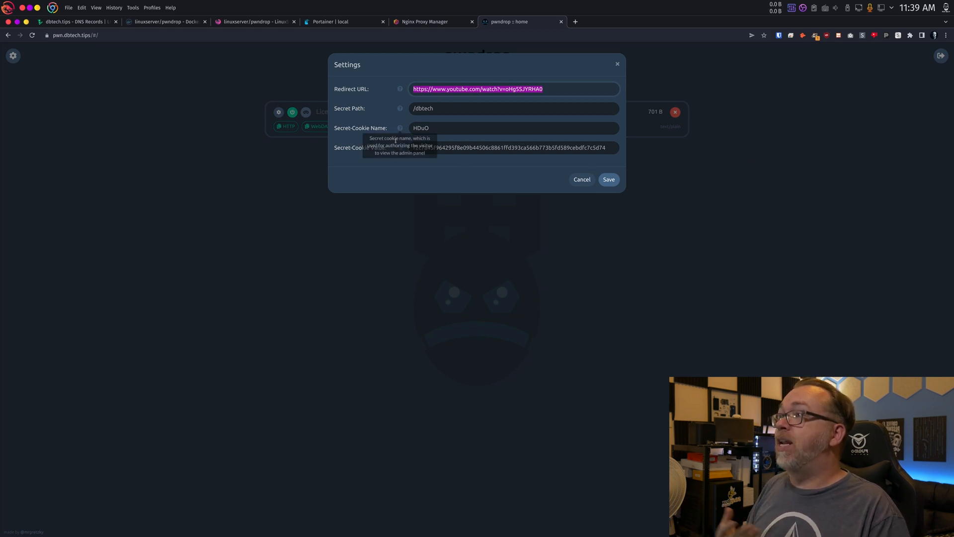
pyautogui.moveTo(471, 182)
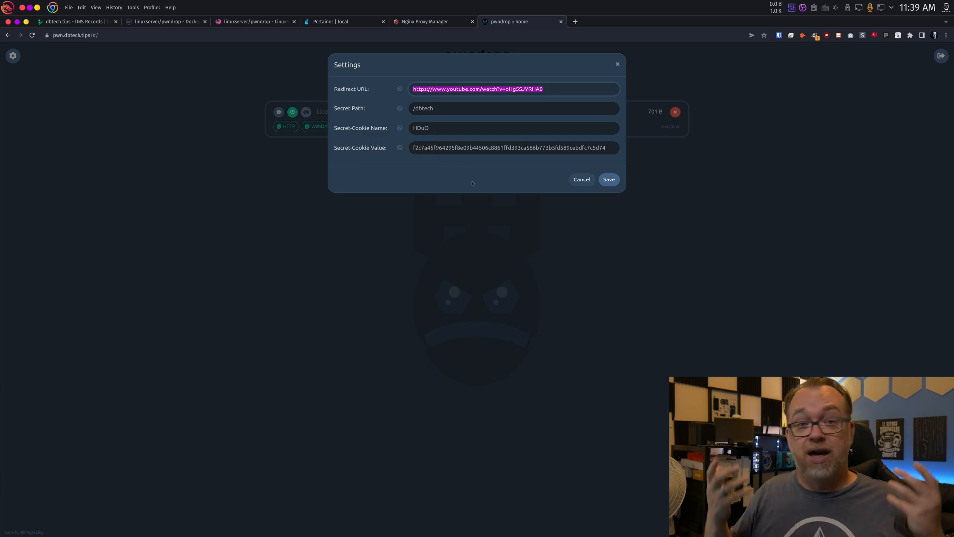